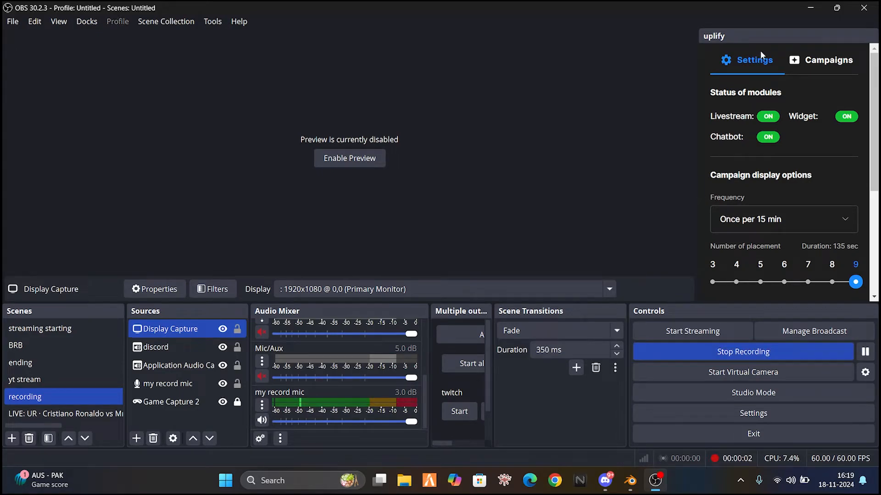
Start a new General file in Blender, discarding the unsaved untitled scene.
{"action": "left_click", "coordinate": [628, 480]}
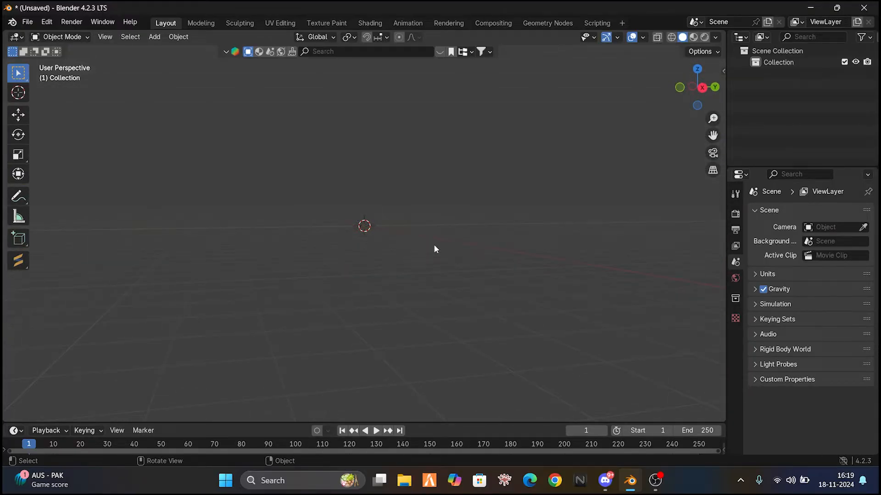
{"action": "left_click_drag", "start_coordinate": [435, 249], "coordinate": [355, 248]}
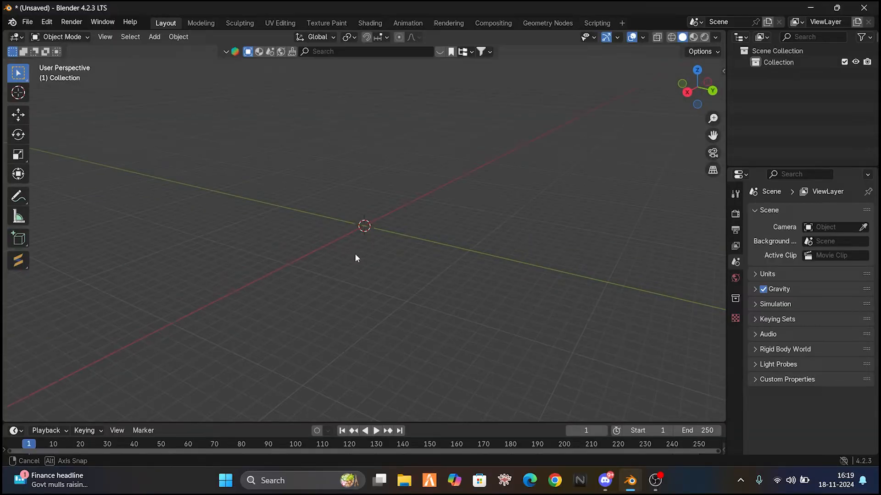
{"action": "left_click_drag", "start_coordinate": [356, 258], "coordinate": [293, 260]}
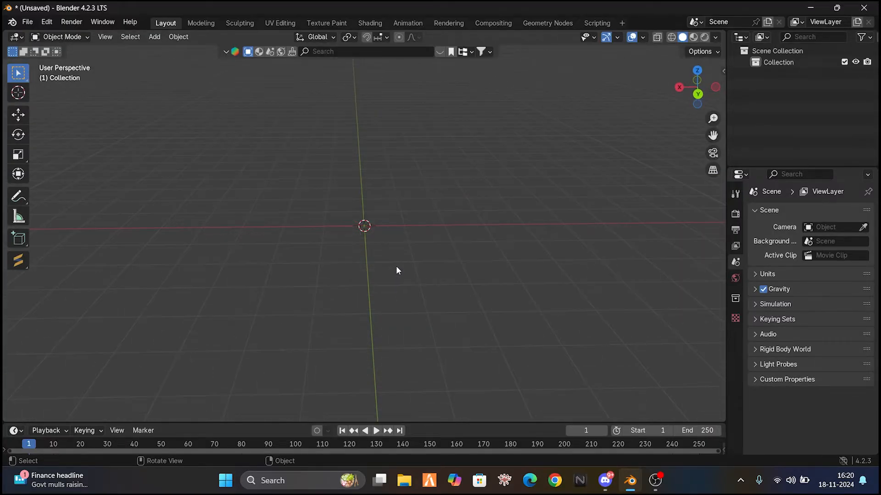
{"action": "left_click_drag", "start_coordinate": [395, 271], "coordinate": [475, 292]}
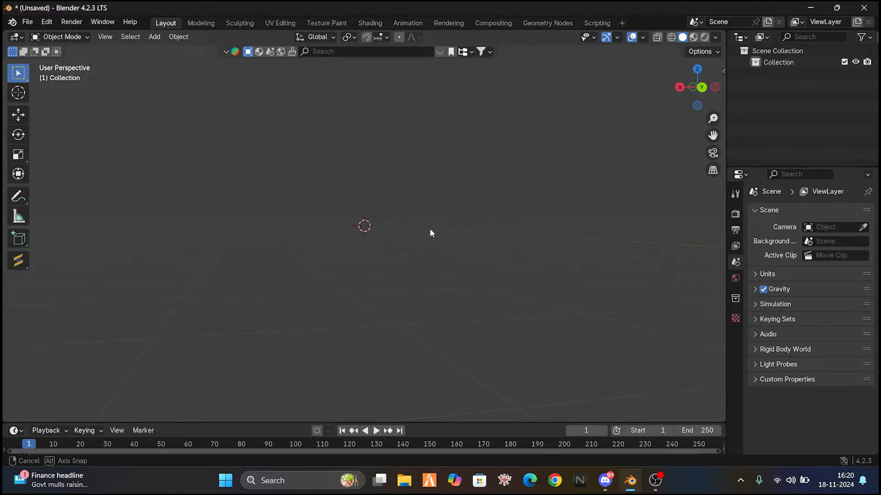
{"action": "left_click_drag", "start_coordinate": [432, 233], "coordinate": [187, 274]}
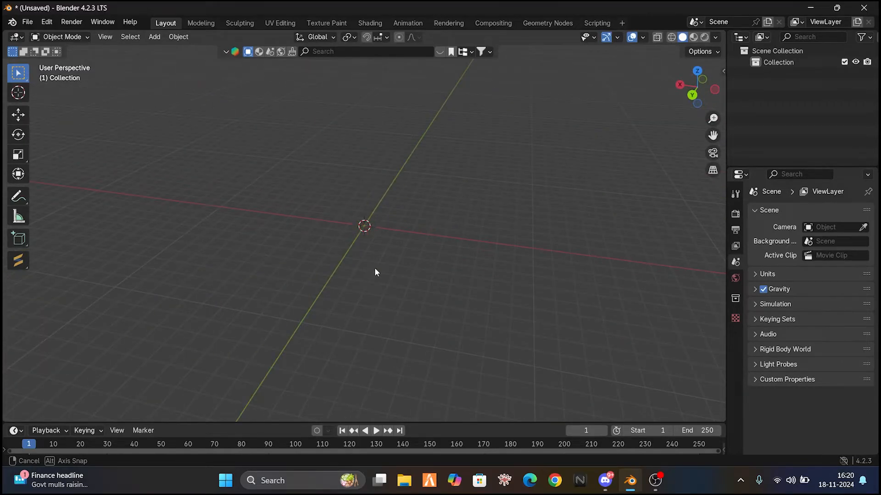
{"action": "left_click", "coordinate": [28, 22]}
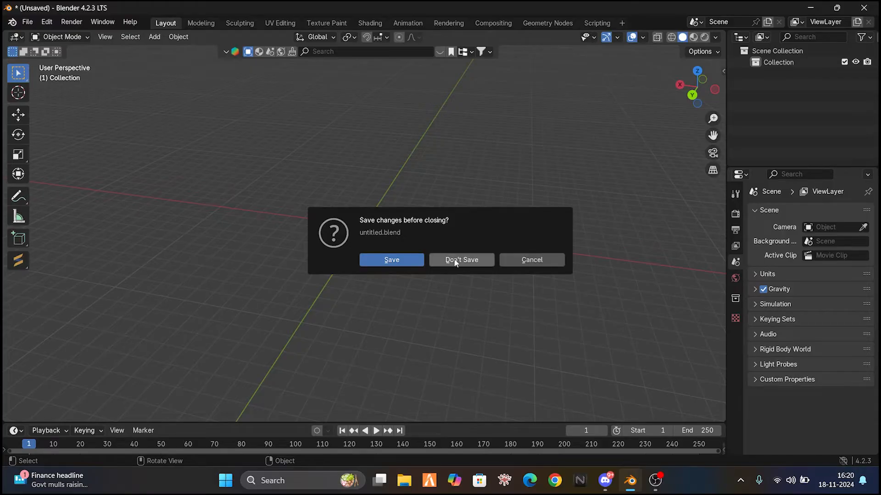
{"action": "left_click", "coordinate": [460, 260]}
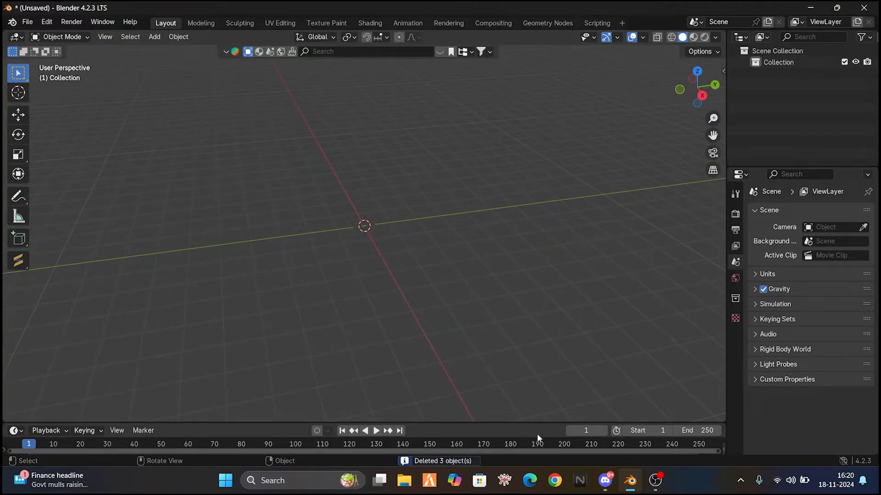
Search Chrome for 'wooden table 3d model sketchfab' and open the Table 3D models page.
{"action": "left_click", "coordinate": [606, 480]}
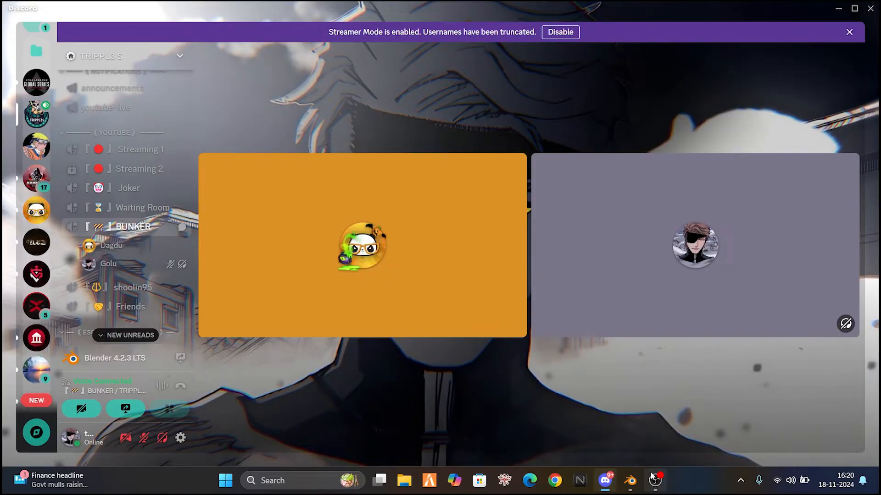
{"action": "left_click", "coordinate": [629, 480]}
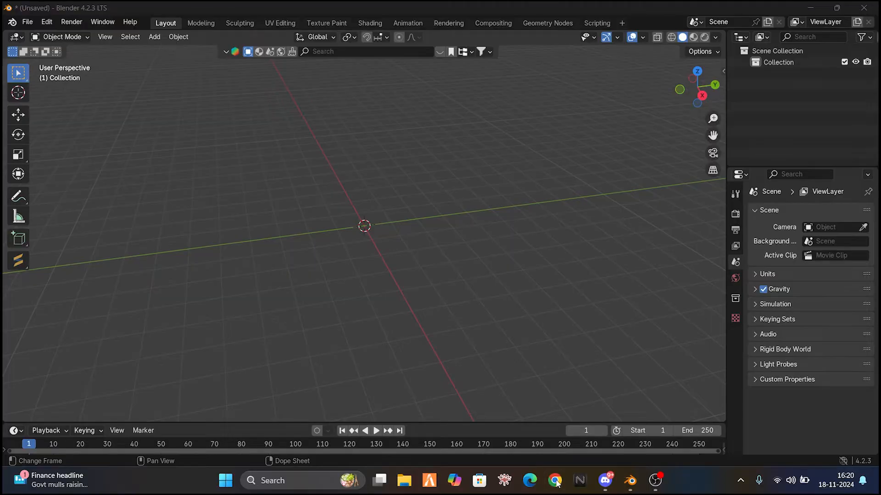
{"action": "left_click", "coordinate": [554, 481]}
{"action": "type", "text": "wooden table 3d model sketchfab"}
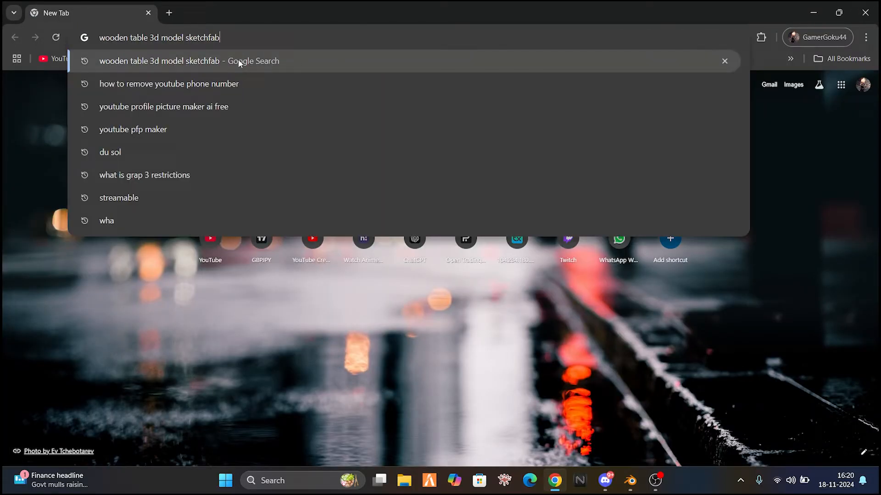
{"action": "key", "text": "Enter"}
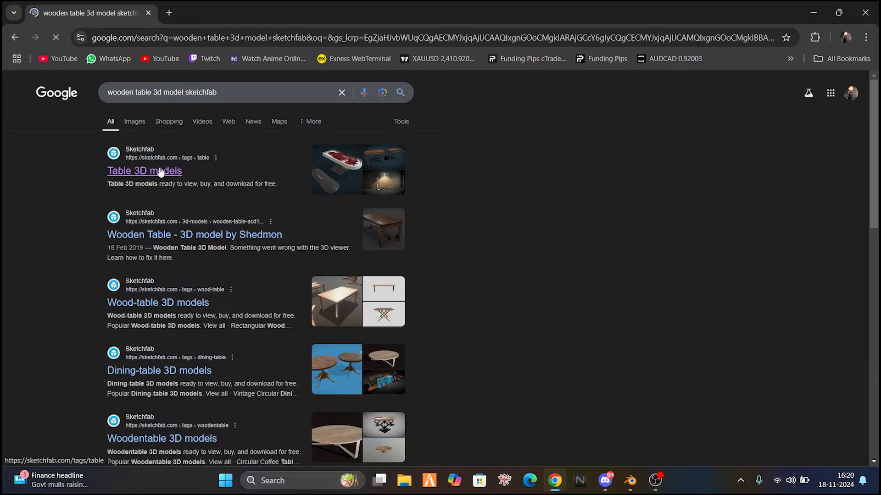
{"action": "left_click", "coordinate": [144, 171]}
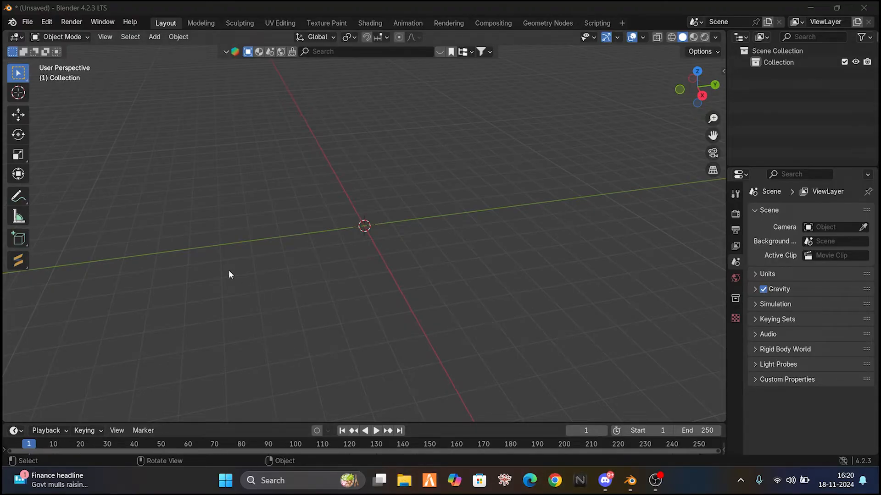
Extract the workbench-low-poly zip in Downloads to its own folder and open it.
{"action": "left_click", "coordinate": [404, 481]}
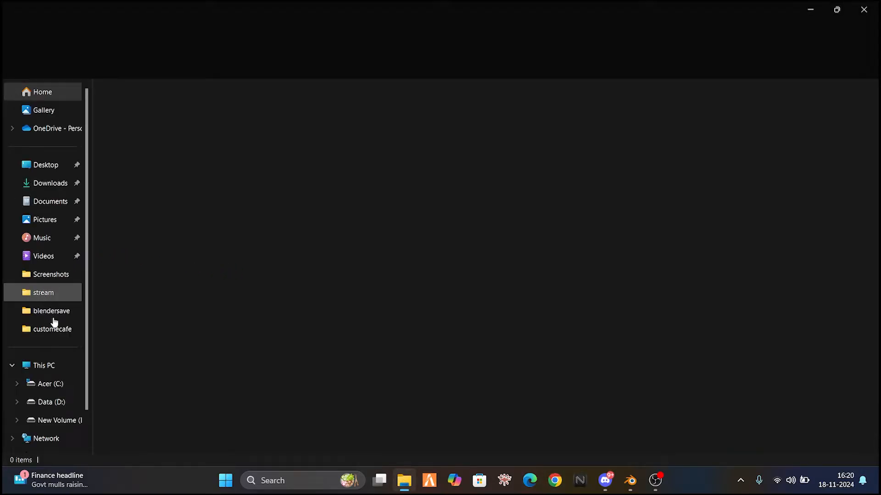
{"action": "left_click", "coordinate": [50, 183]}
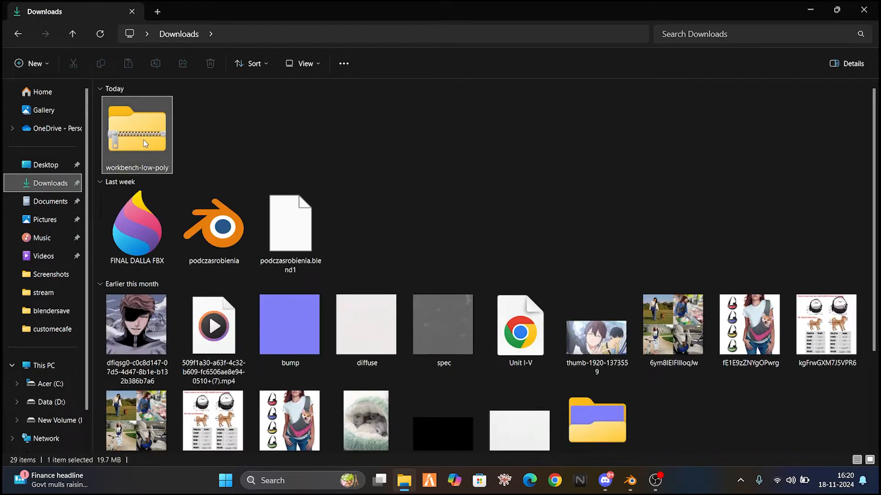
{"action": "right_click", "coordinate": [136, 134]}
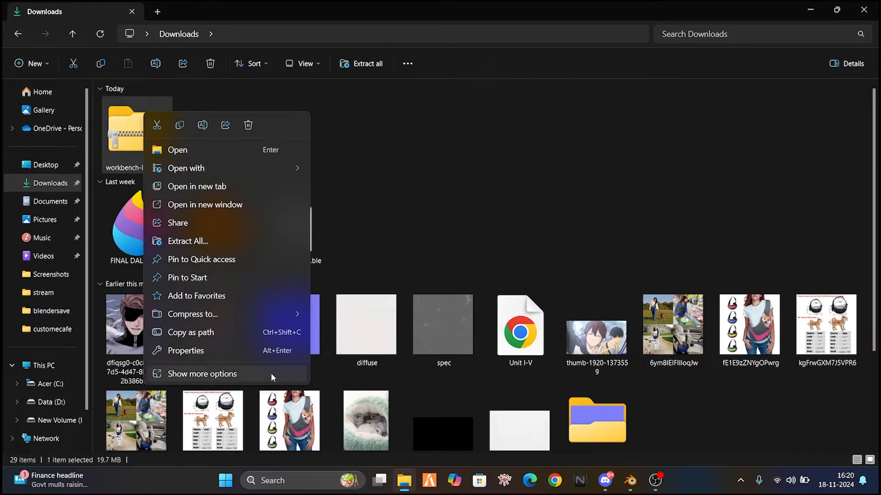
{"action": "left_click", "coordinate": [201, 374]}
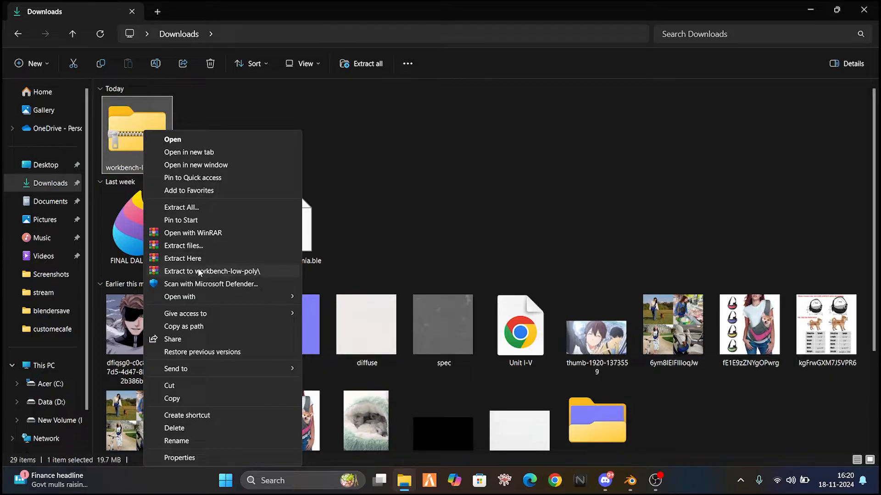
{"action": "left_click", "coordinate": [323, 155]}
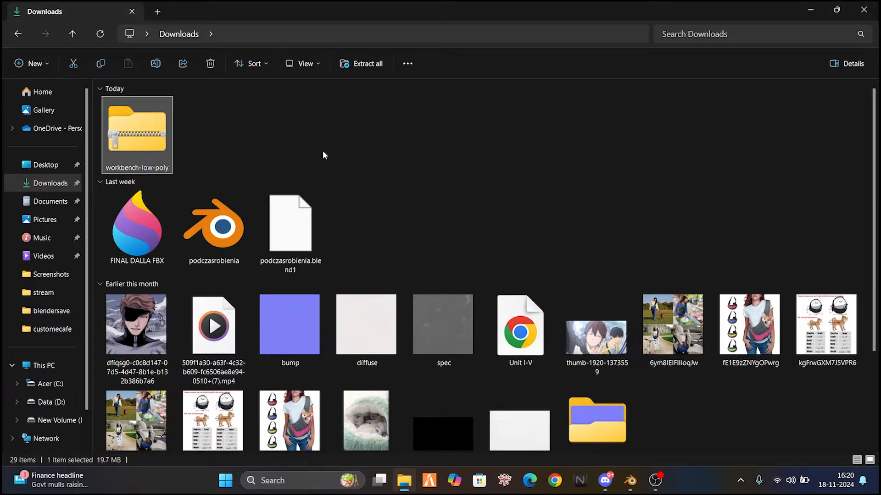
{"action": "double_click", "coordinate": [136, 129]}
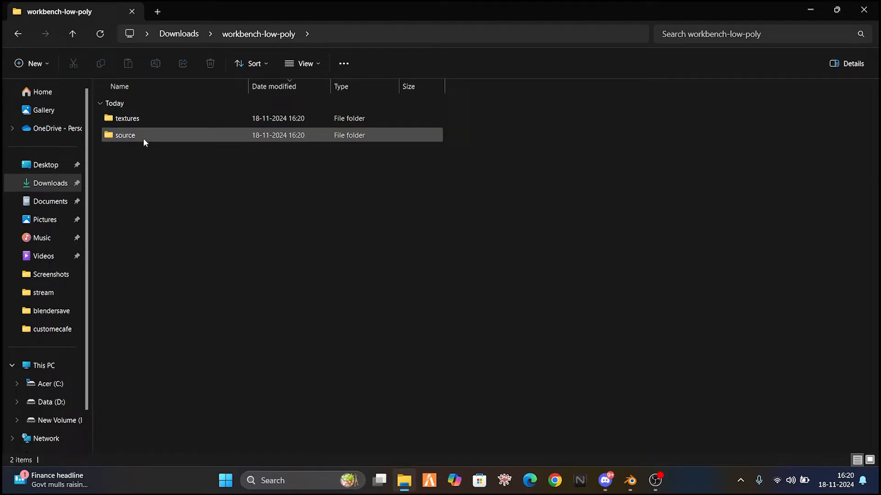
Extract work_bench.zip inside the source folder and open the work_bench folder.
{"action": "double_click", "coordinate": [125, 134]}
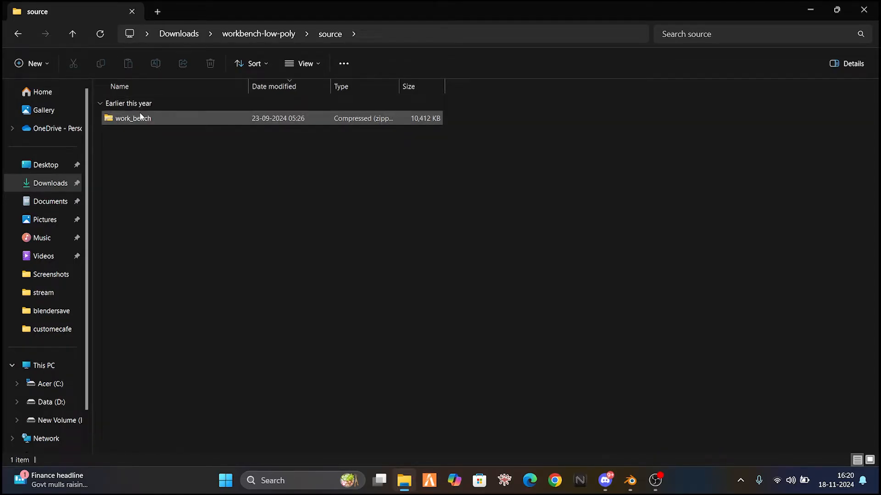
{"action": "right_click", "coordinate": [132, 118]}
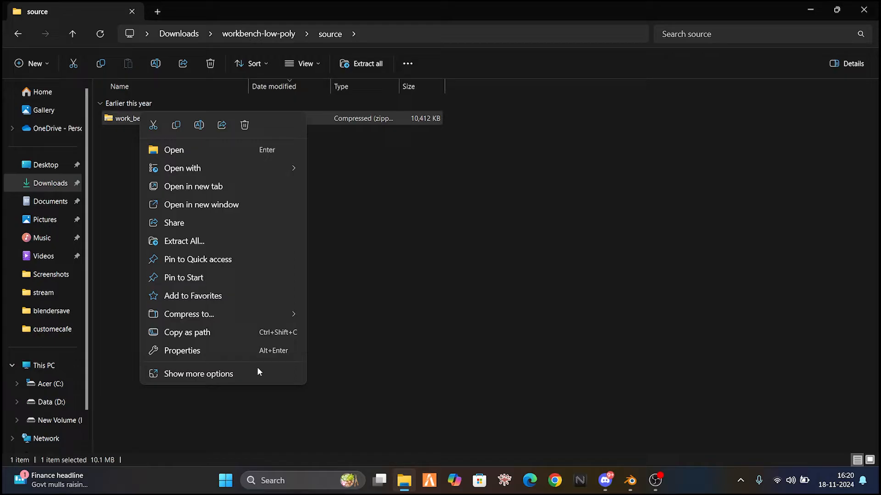
{"action": "left_click", "coordinate": [174, 149]}
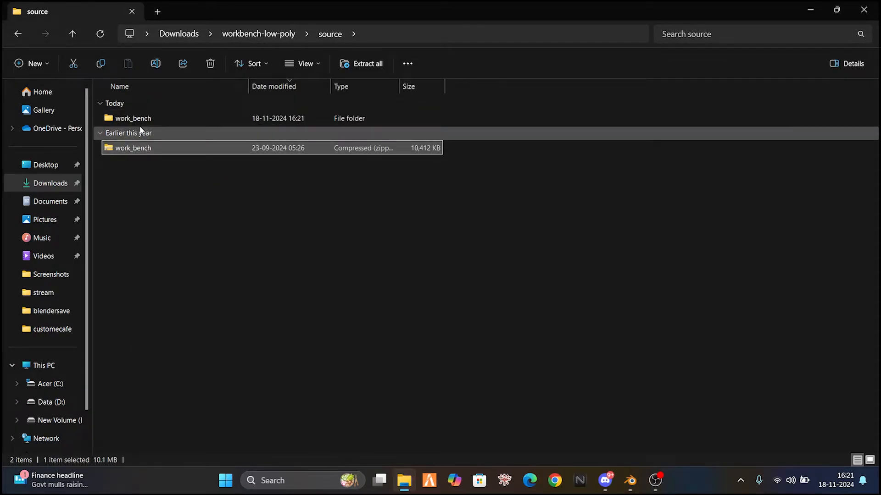
{"action": "double_click", "coordinate": [133, 118]}
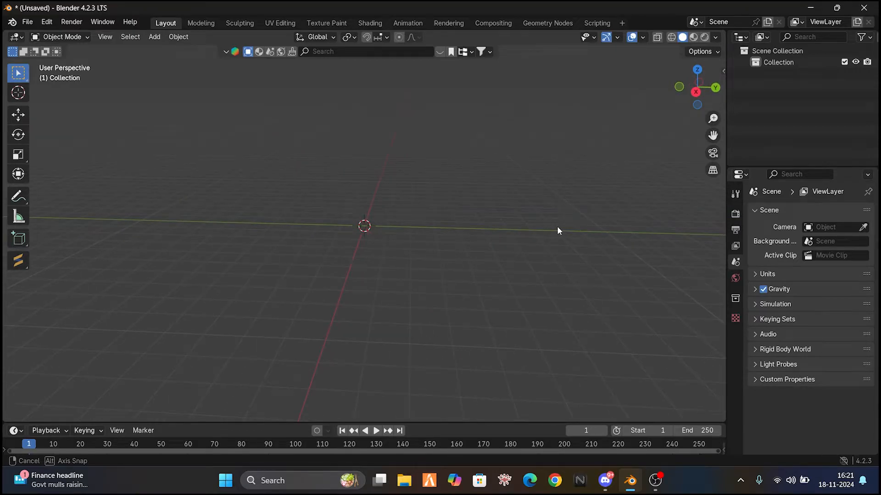
Search the BlenderKit library for 'table' and add a Table result to the scene.
{"action": "left_click_drag", "start_coordinate": [559, 231], "coordinate": [439, 240]}
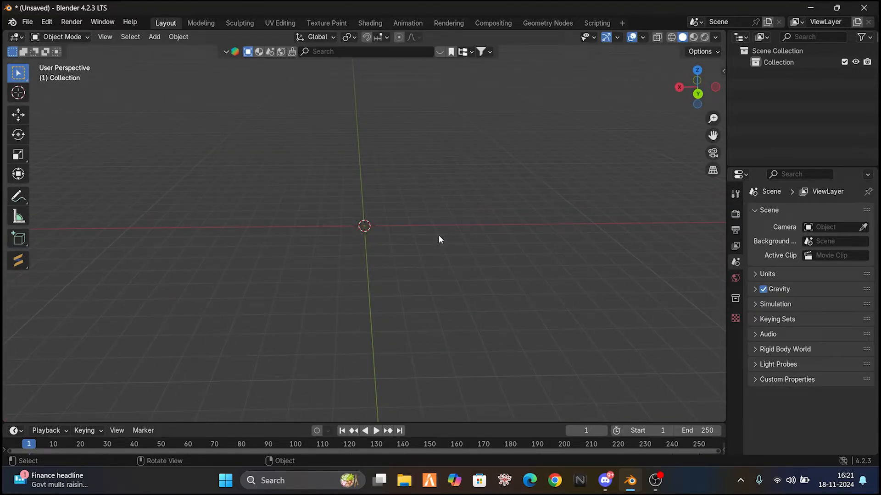
{"action": "mouse_move", "coordinate": [489, 61]}
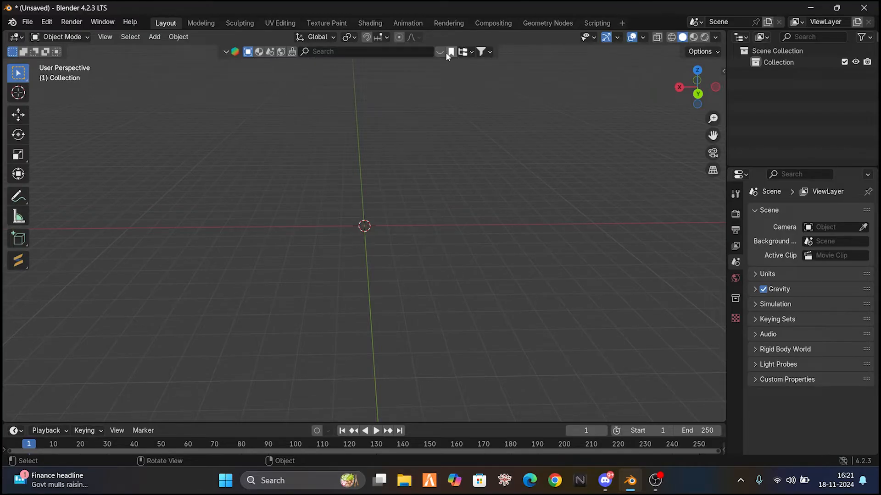
{"action": "left_click", "coordinate": [365, 51]}
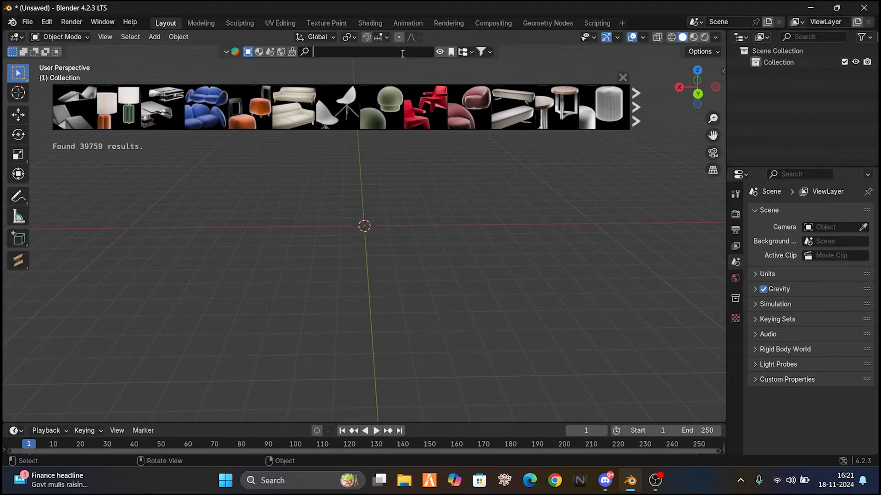
{"action": "type", "text": "blender"}
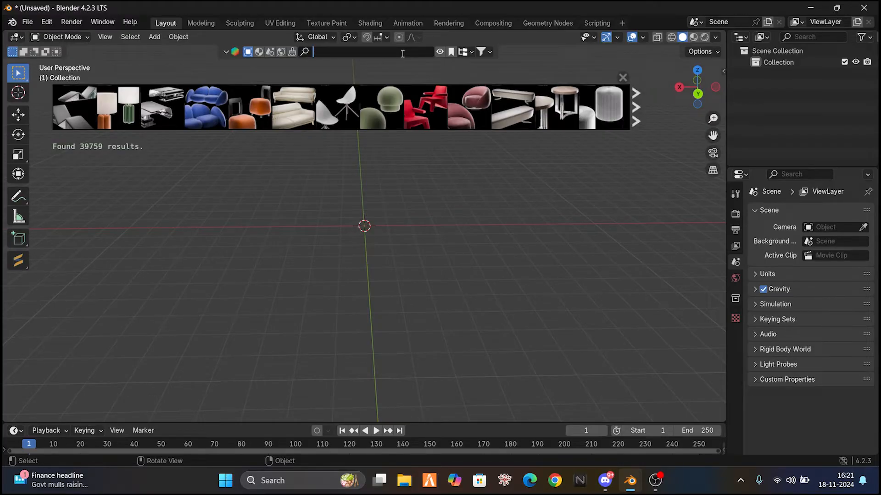
{"action": "type", "text": "tAb"}
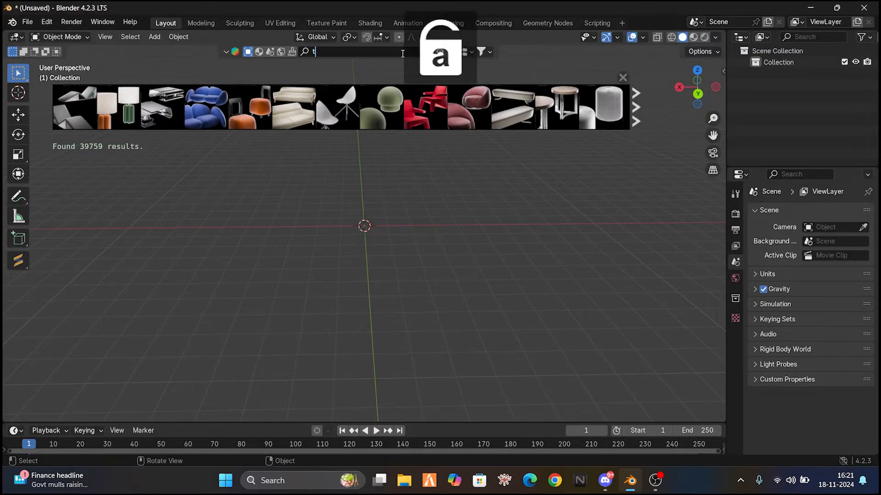
{"action": "type", "text": "able"}
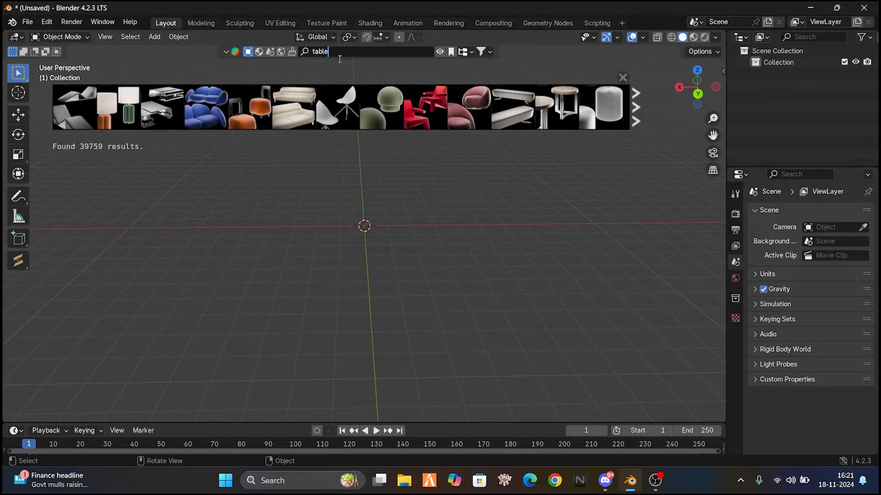
{"action": "key", "text": "Return"}
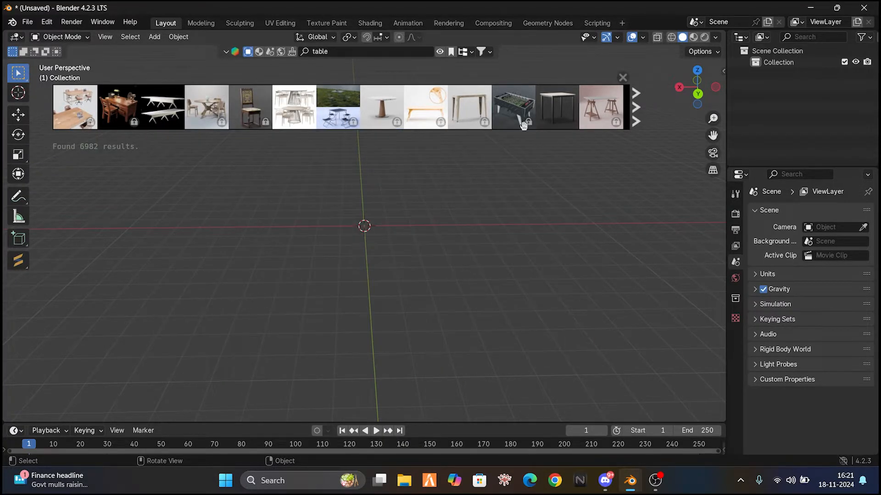
{"action": "left_click", "coordinate": [512, 107]}
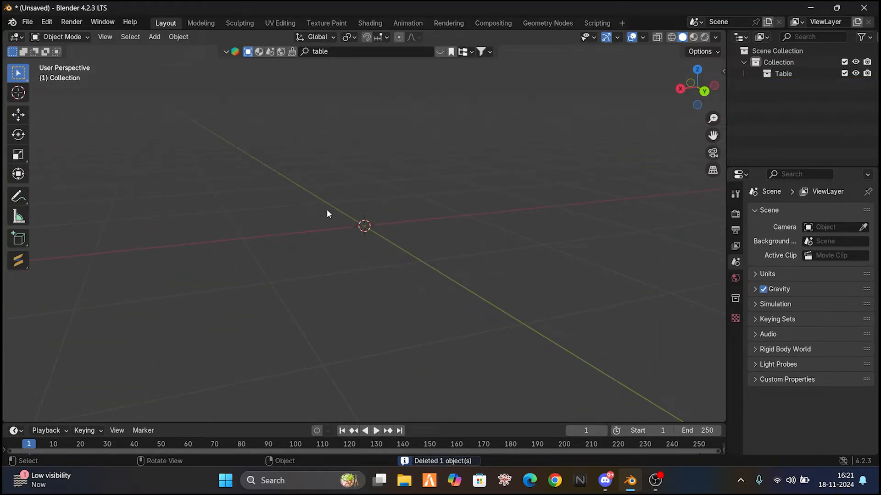
{"action": "mouse_move", "coordinate": [73, 75]}
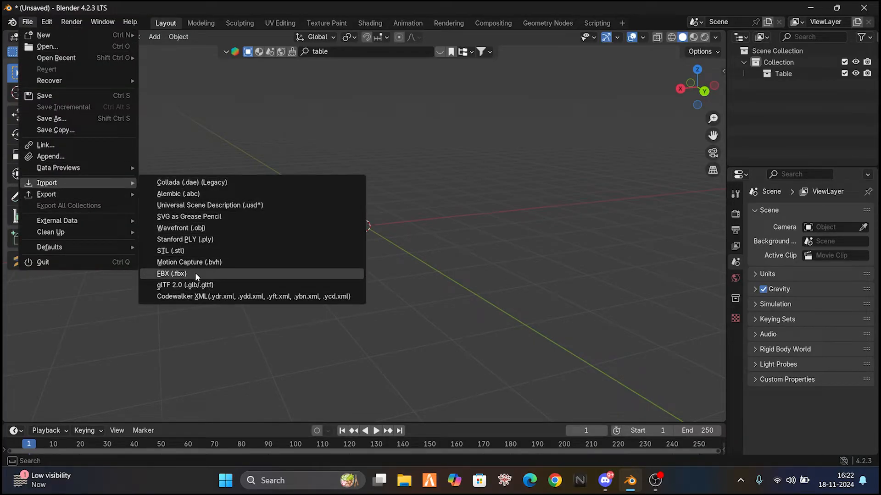
Import work_bench.fbx from Downloads > workbench folder > source > work_bench.
{"action": "left_click", "coordinate": [171, 273]}
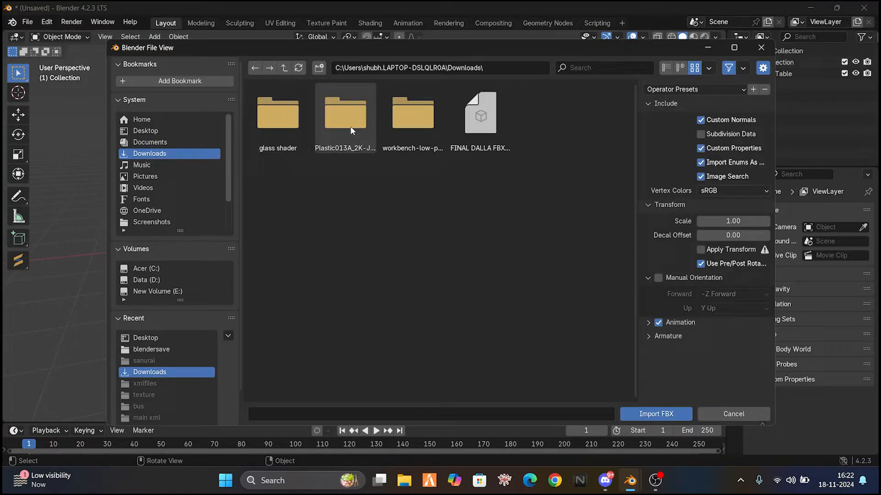
{"action": "double_click", "coordinate": [412, 112]}
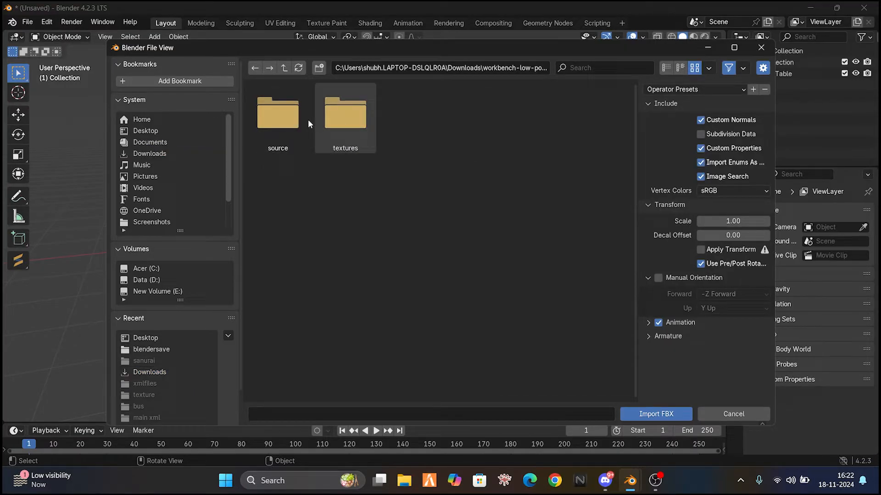
{"action": "double_click", "coordinate": [277, 113]}
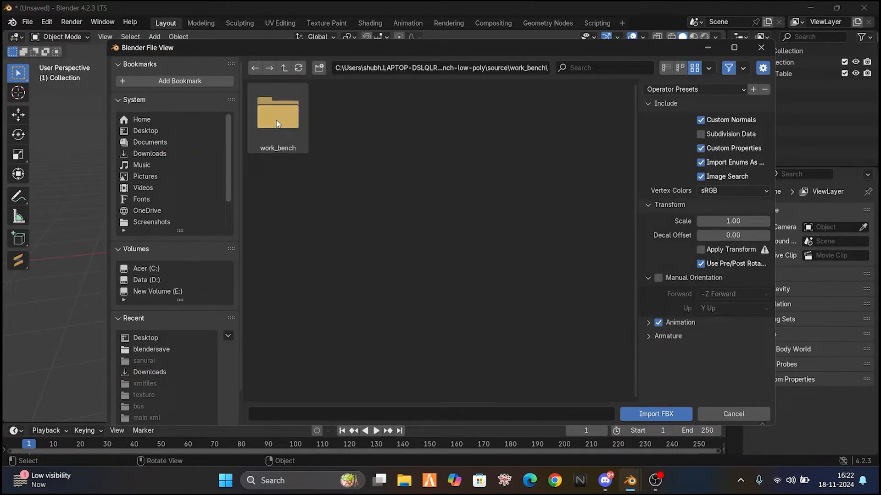
{"action": "double_click", "coordinate": [277, 112]}
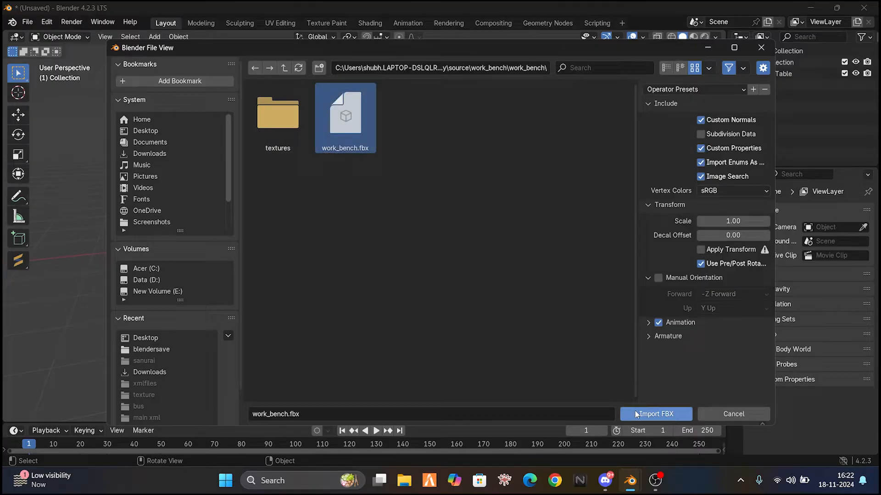
{"action": "left_click", "coordinate": [655, 414]}
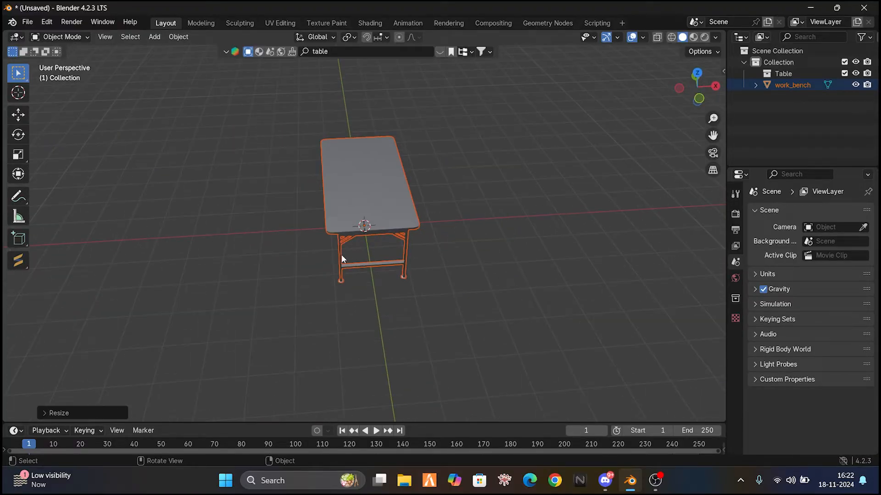
Convert work_bench to a Sollumz drawable with Auto-Embed Collision, creating .col and .model children.
{"action": "left_click_drag", "start_coordinate": [343, 259], "coordinate": [338, 246]}
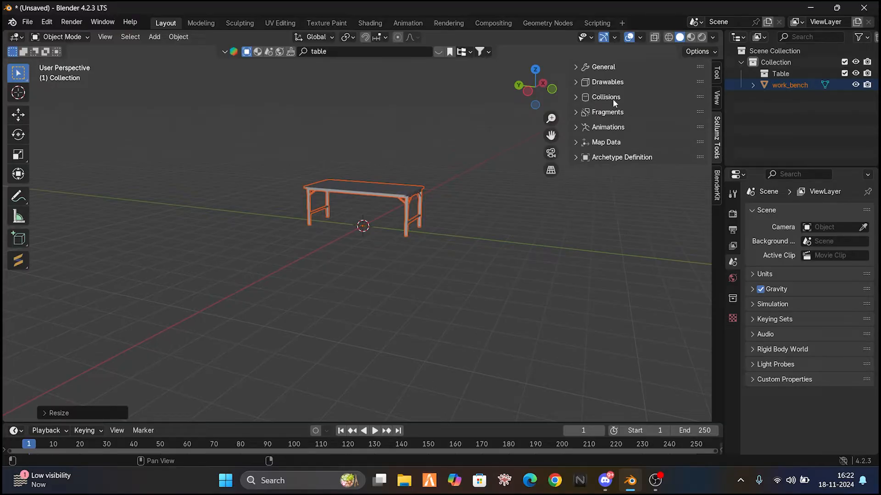
{"action": "left_click", "coordinate": [608, 83]}
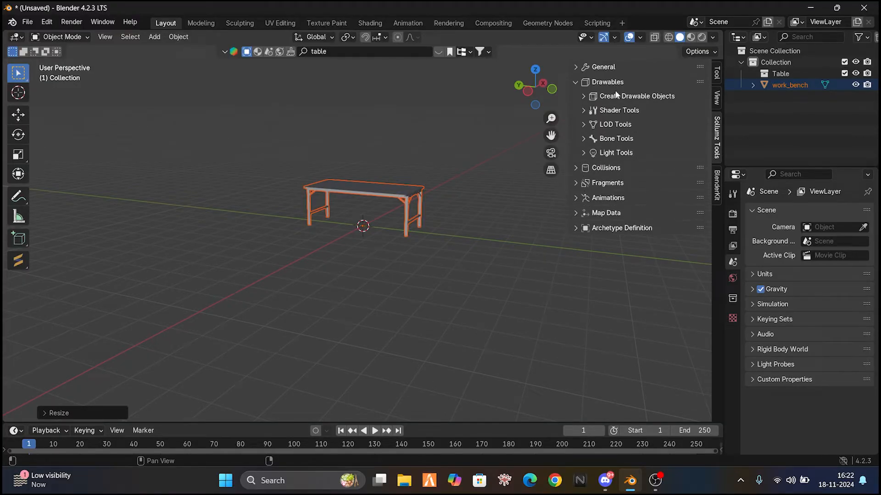
{"action": "left_click", "coordinate": [637, 96]}
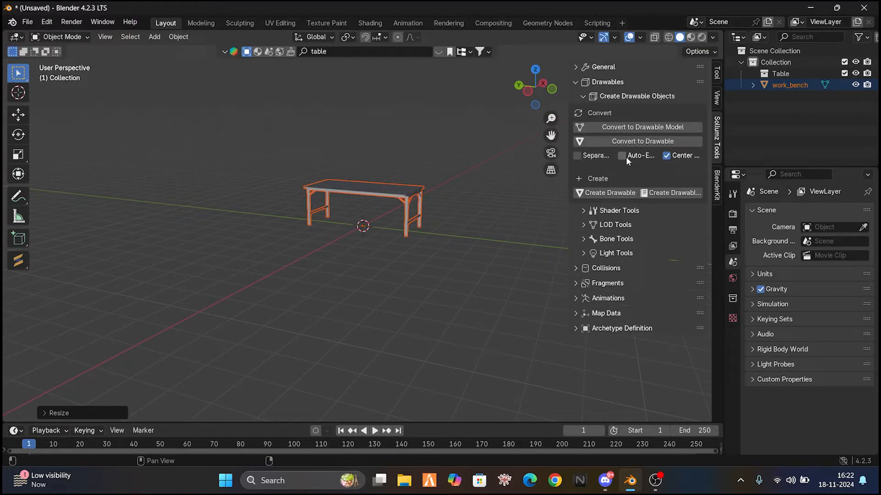
{"action": "mouse_move", "coordinate": [622, 155]}
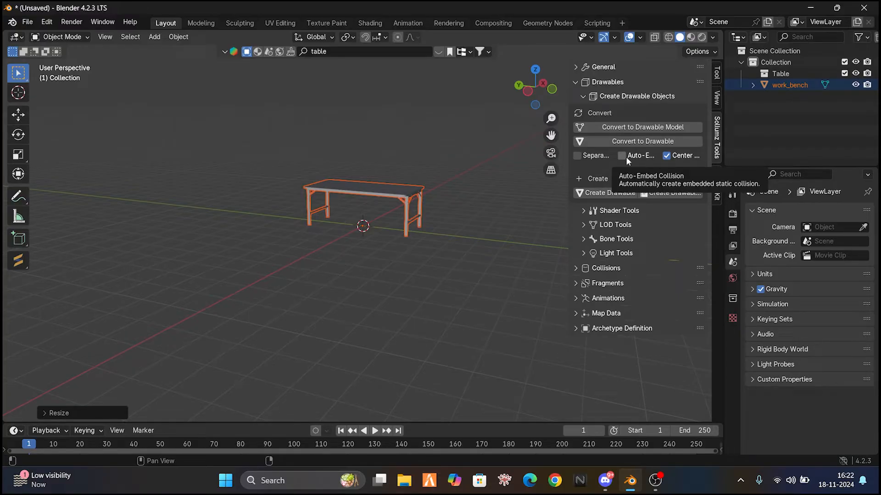
{"action": "left_click", "coordinate": [621, 156]}
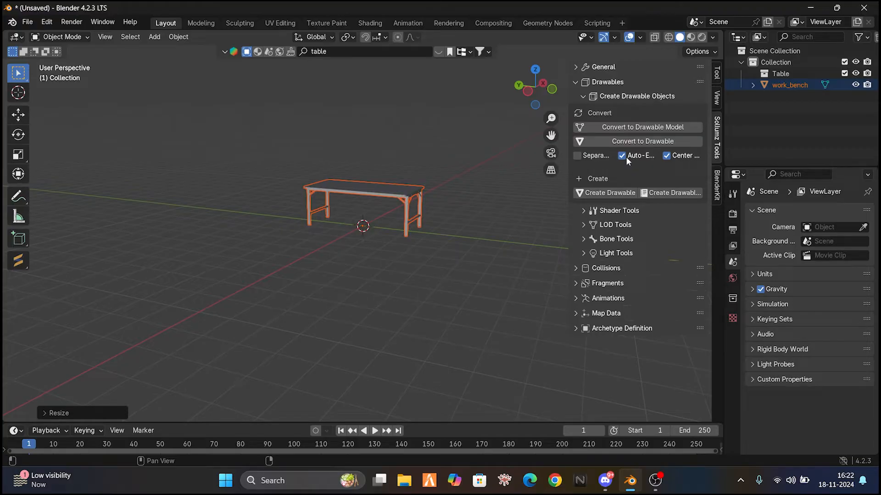
{"action": "mouse_move", "coordinate": [637, 141]}
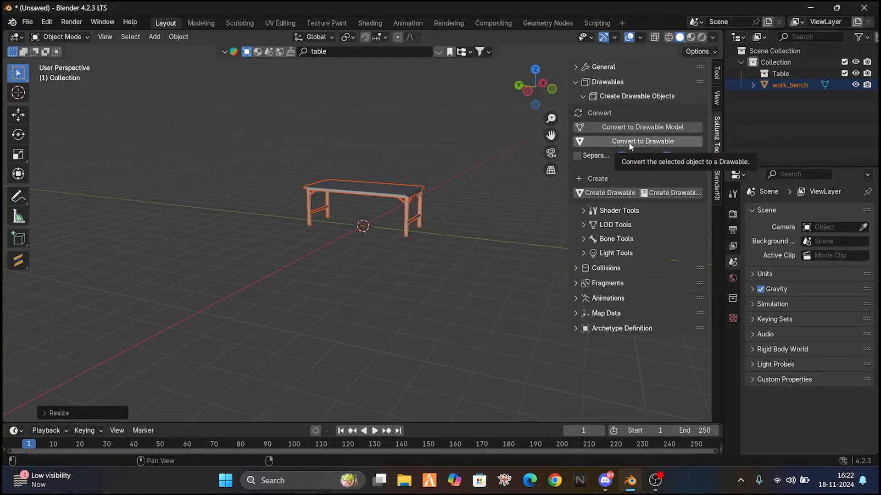
{"action": "left_click", "coordinate": [638, 141]}
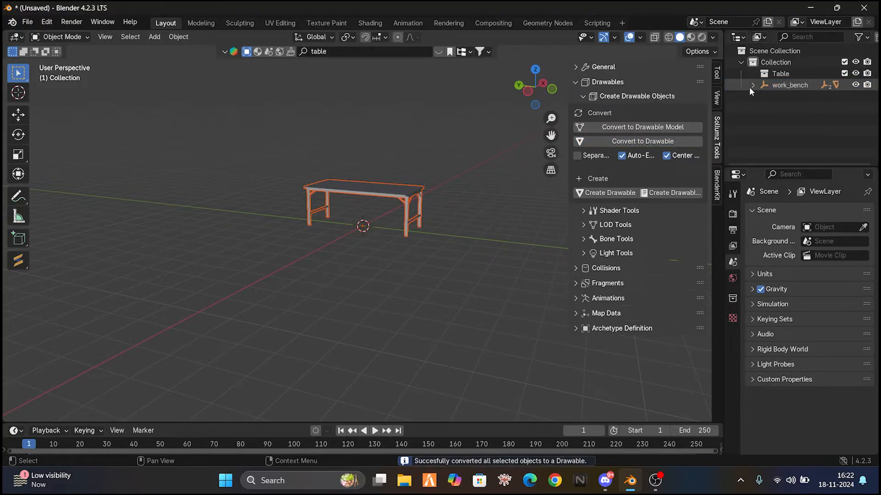
{"action": "left_click", "coordinate": [752, 85]}
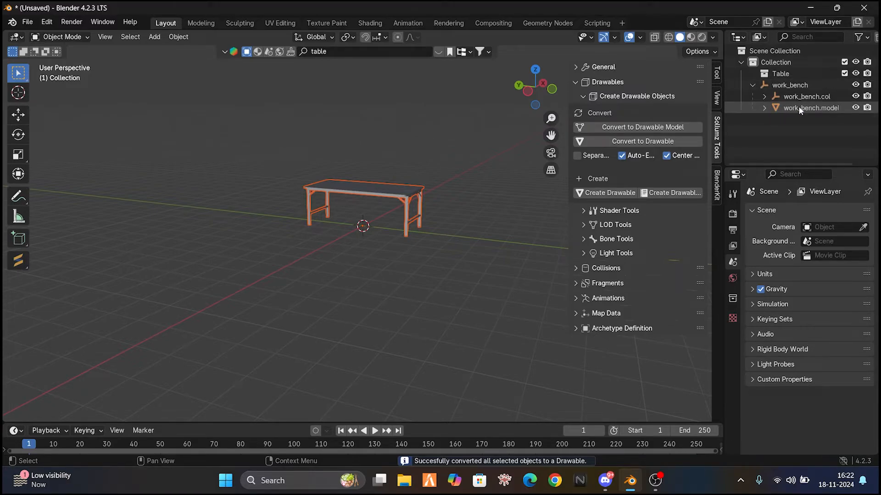
{"action": "left_click", "coordinate": [811, 107]}
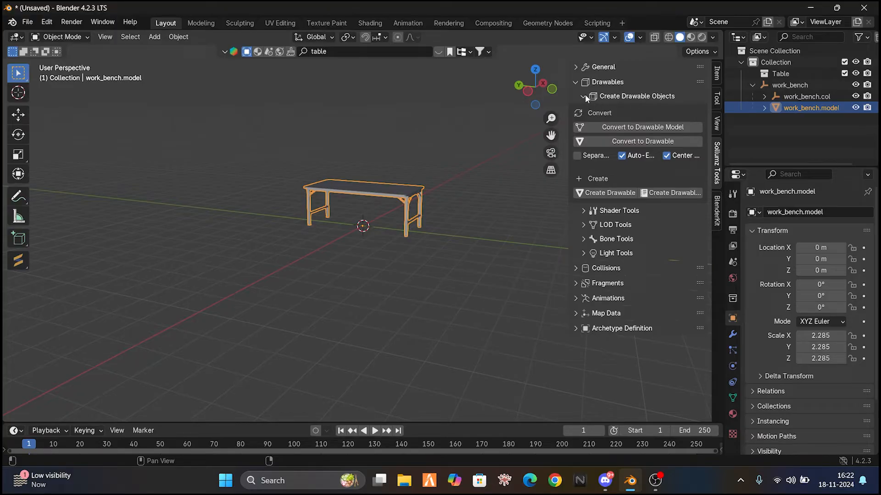
{"action": "left_click", "coordinate": [585, 96]}
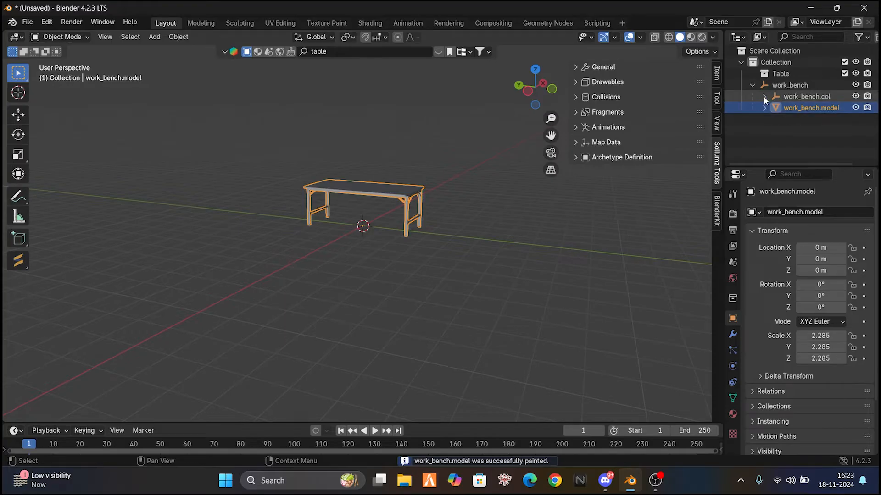
Select the work_bench.model.bvh collision bounds and reveal the collision flag presets.
{"action": "left_click", "coordinate": [808, 96]}
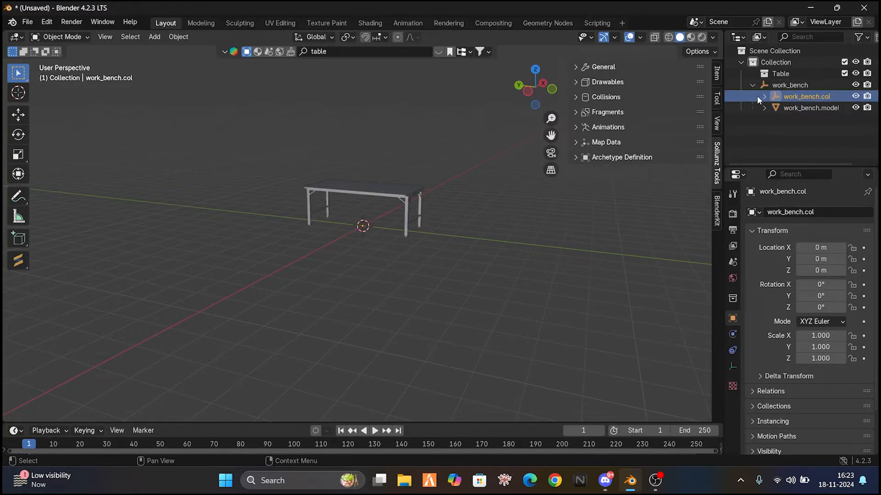
{"action": "left_click", "coordinate": [763, 96]}
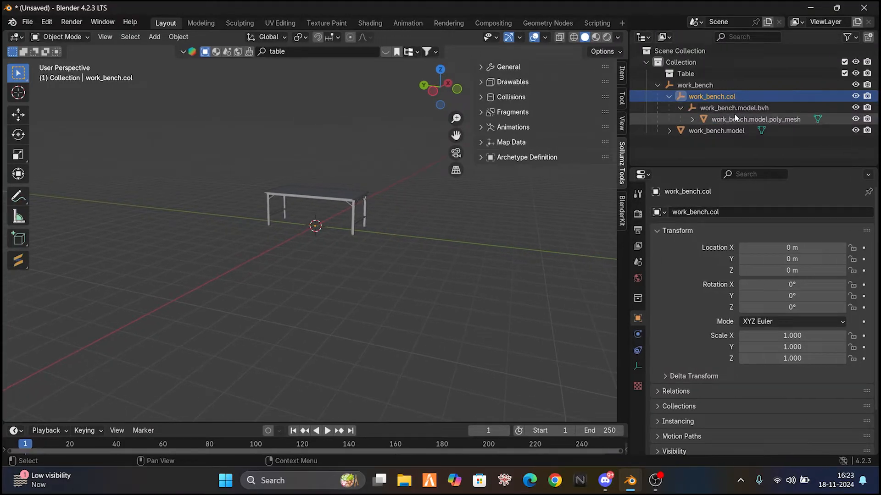
{"action": "left_click", "coordinate": [734, 108]}
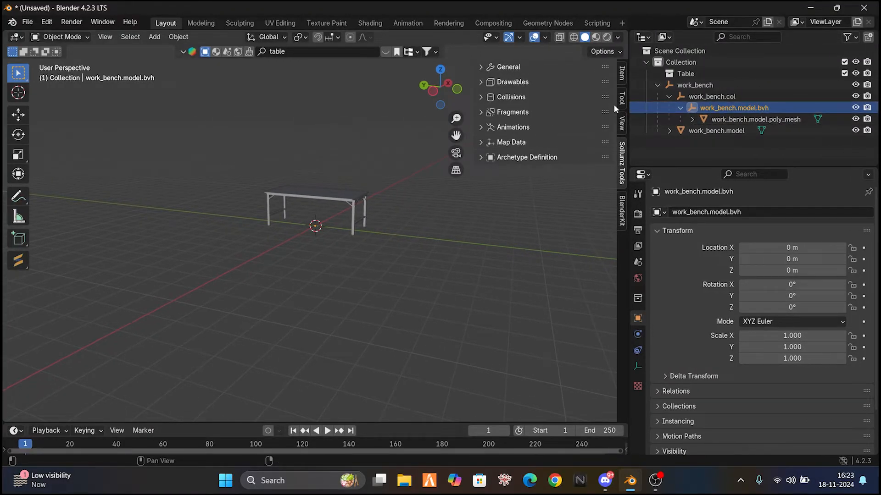
{"action": "left_click", "coordinate": [510, 97]}
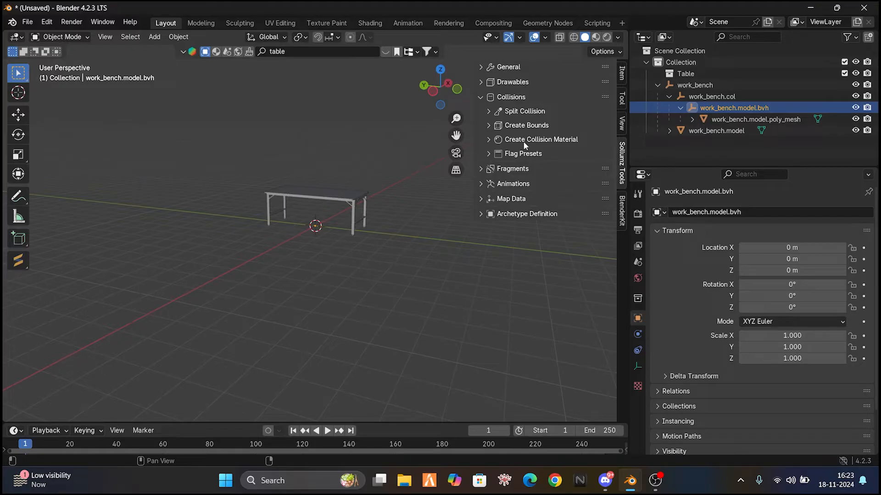
{"action": "left_click", "coordinate": [523, 154]}
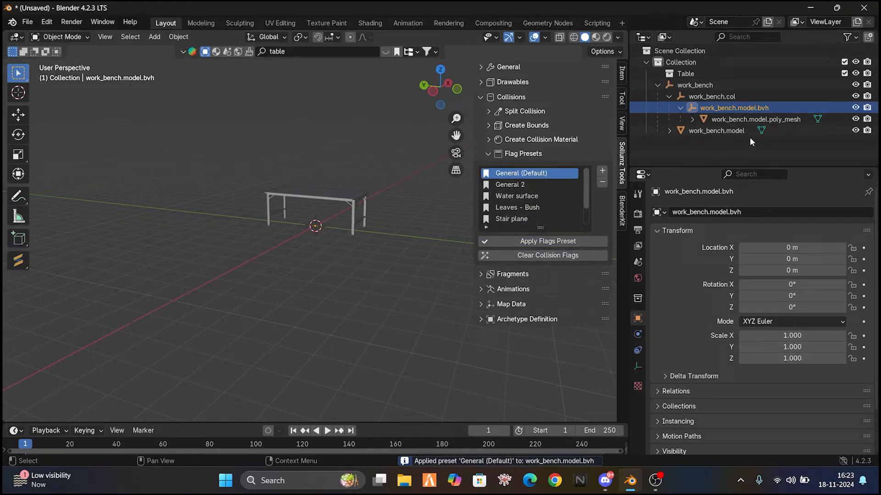
Give the poly mesh a Wood Solid Medium collision material and apply the General (Default) flags preset.
{"action": "left_click", "coordinate": [756, 119]}
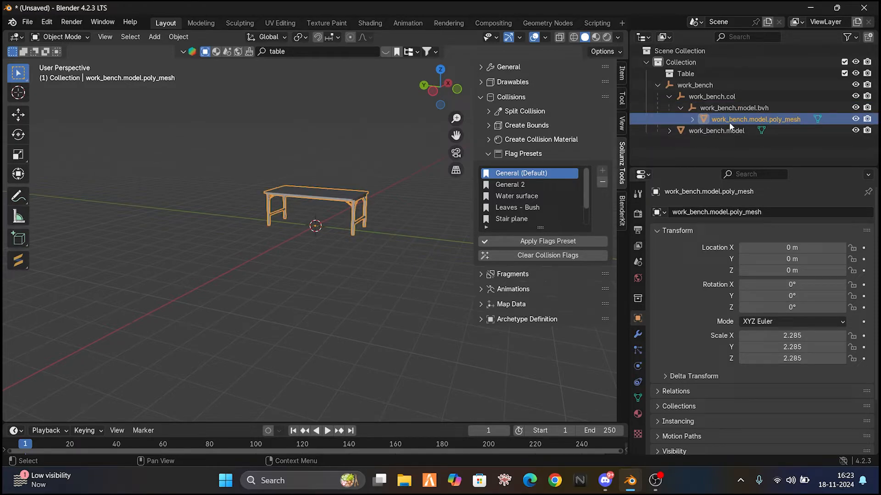
{"action": "left_click", "coordinate": [541, 139]}
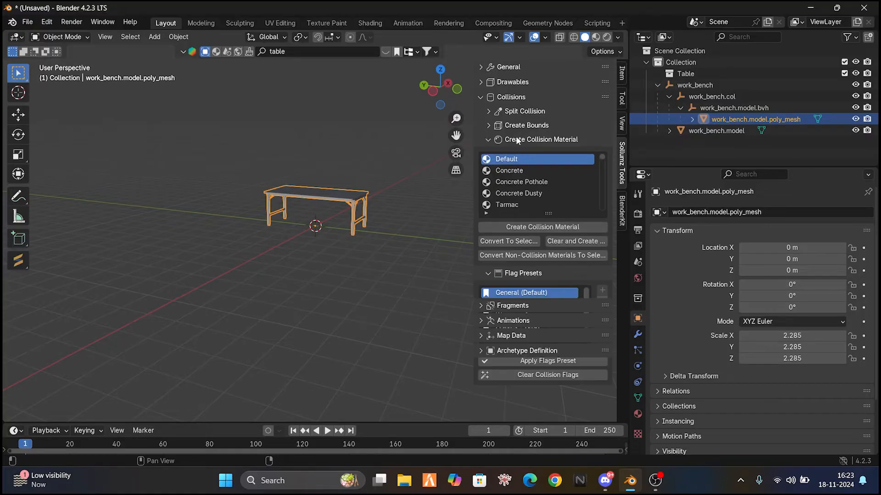
{"action": "left_click", "coordinate": [508, 170]}
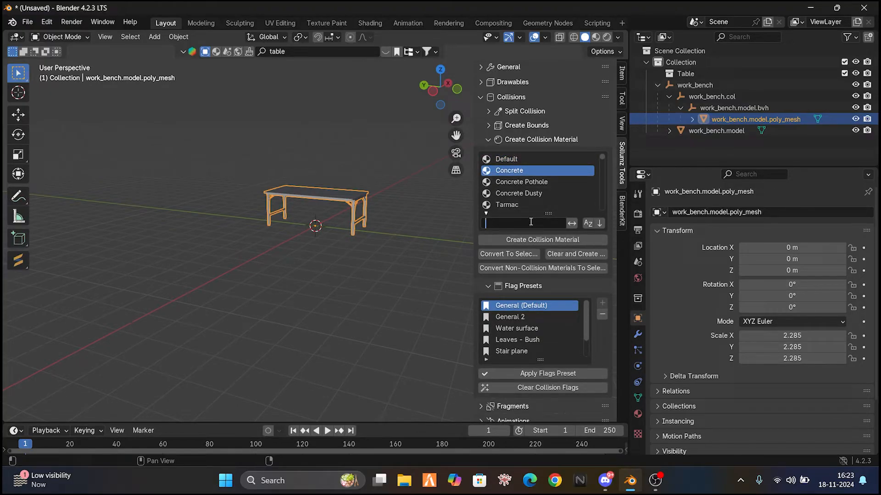
{"action": "type", "text": "wood"}
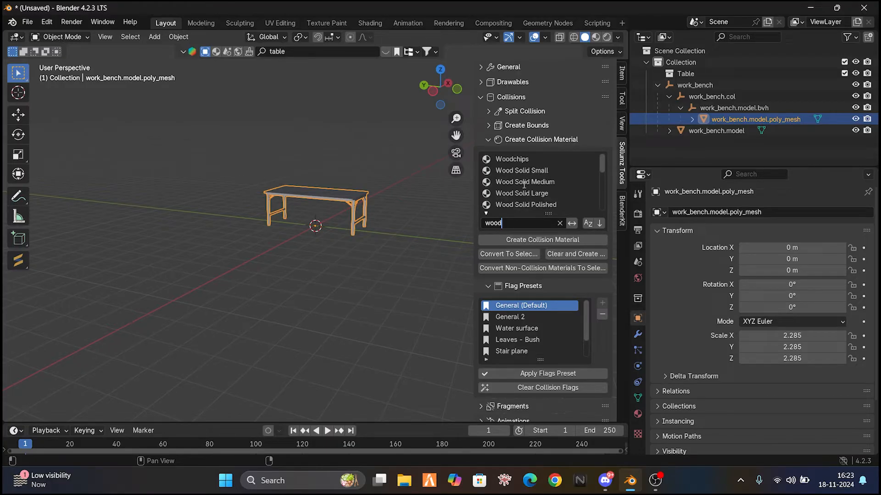
{"action": "left_click", "coordinate": [524, 182]}
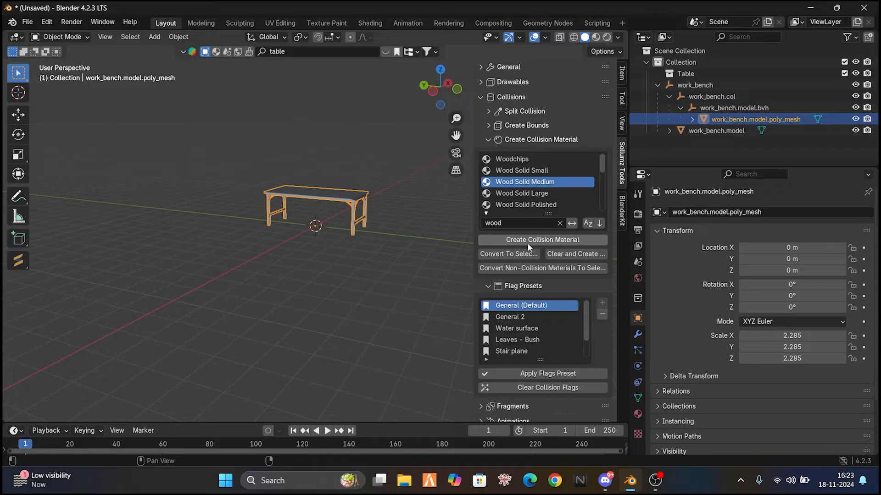
{"action": "left_click", "coordinate": [541, 240]}
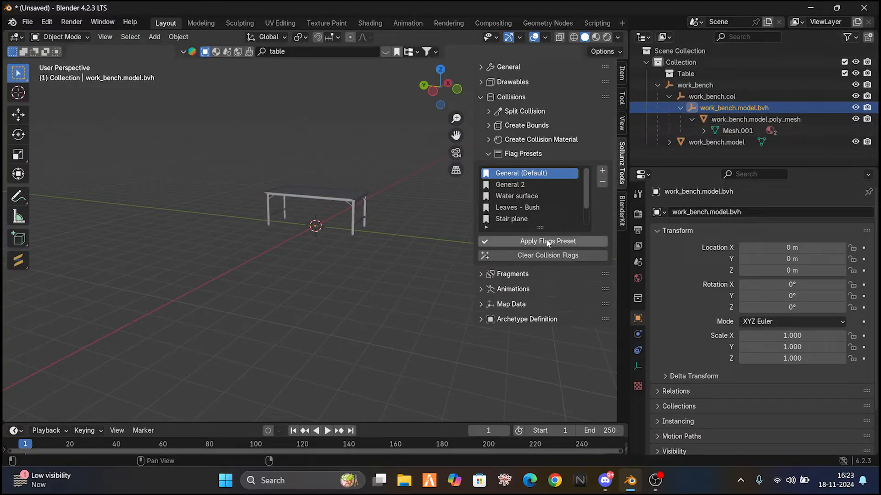
{"action": "left_click", "coordinate": [542, 241]}
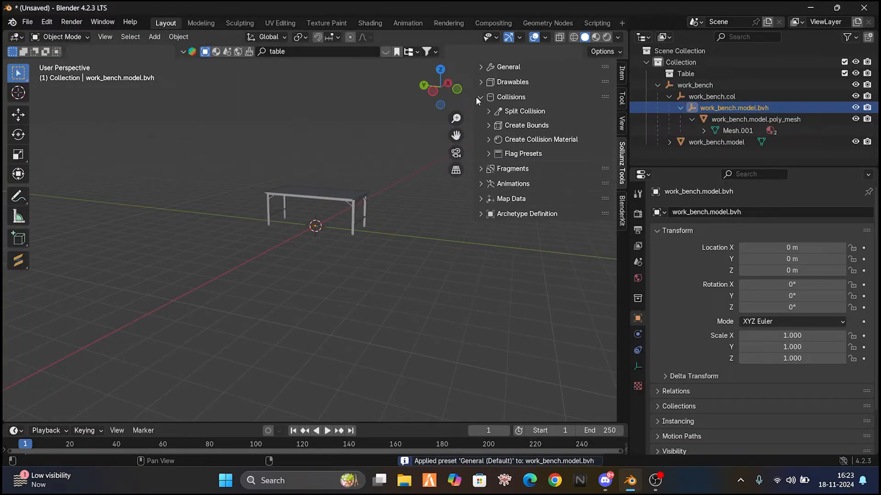
Select work_bench.model and create a DEFAULT Sollumz shader material on it.
{"action": "left_click", "coordinate": [481, 96]}
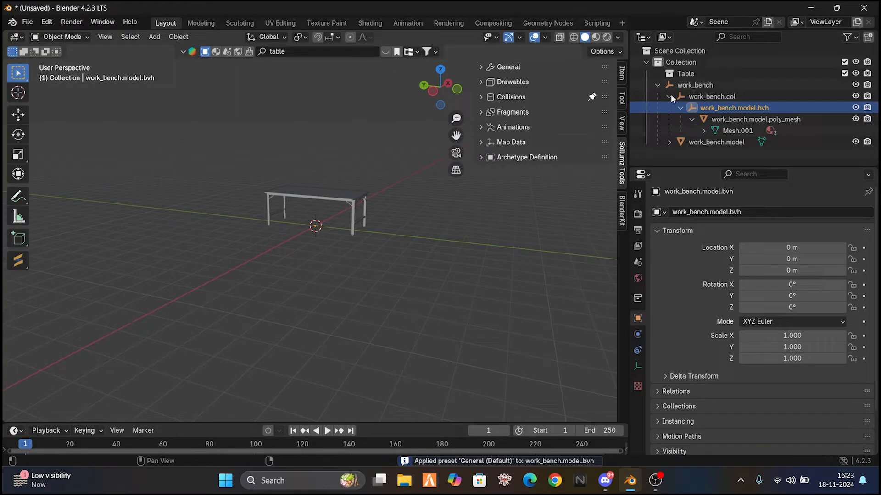
{"action": "left_click", "coordinate": [680, 107]}
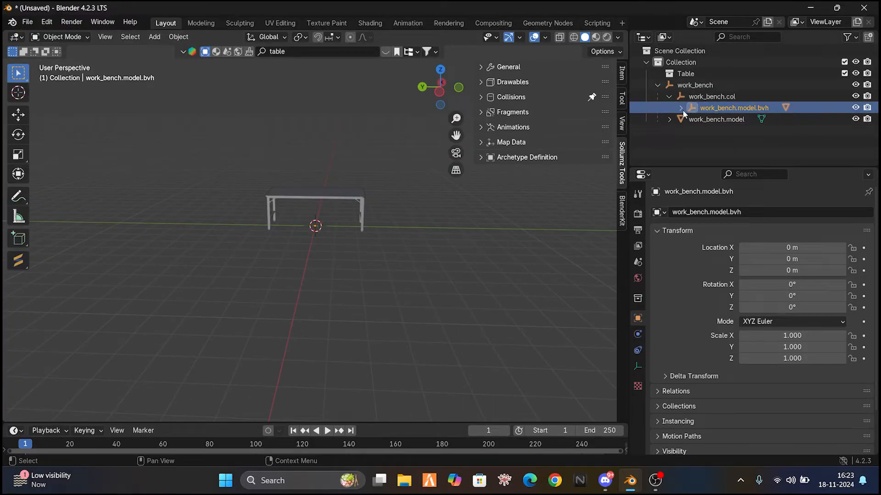
{"action": "left_click", "coordinate": [716, 119]}
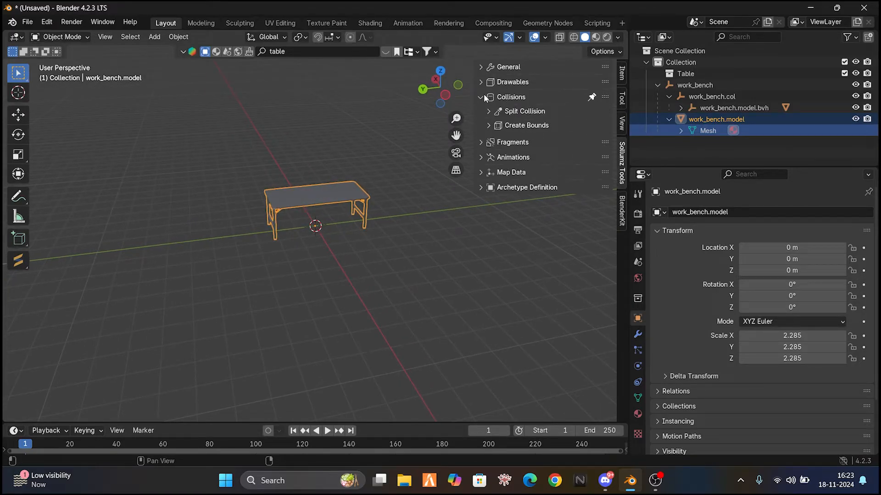
{"action": "left_click", "coordinate": [481, 82]}
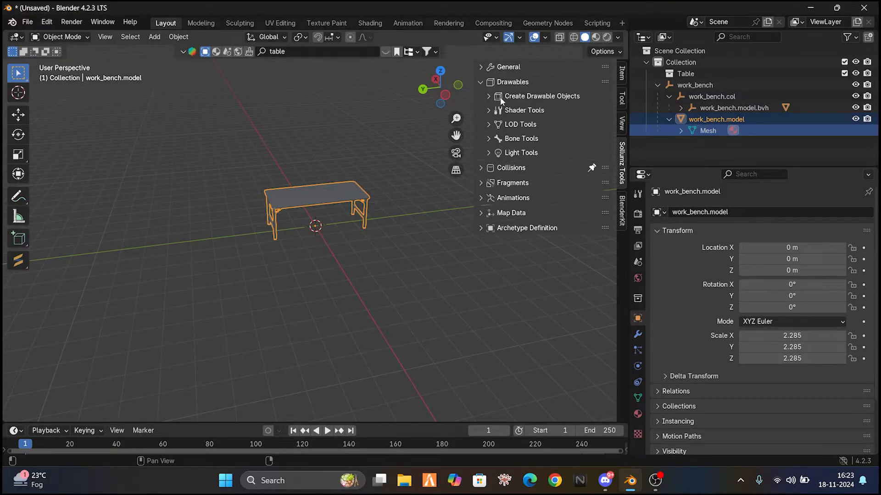
{"action": "left_click", "coordinate": [520, 111]}
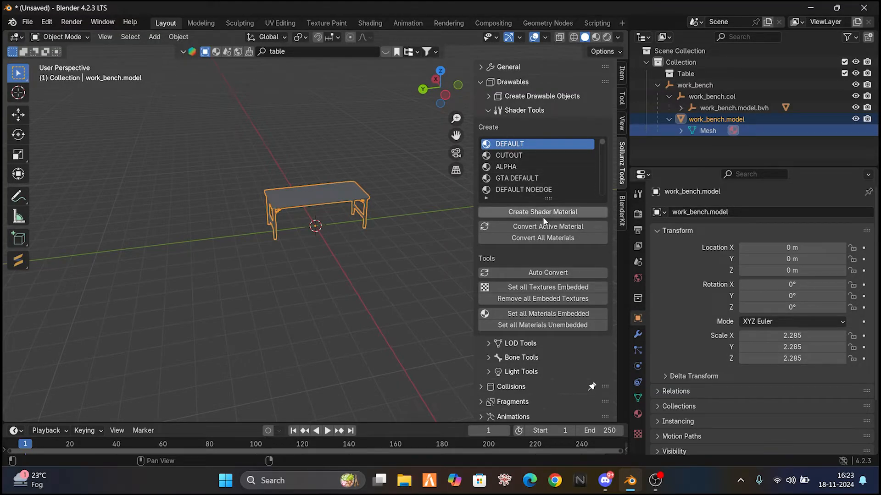
{"action": "left_click", "coordinate": [543, 212]}
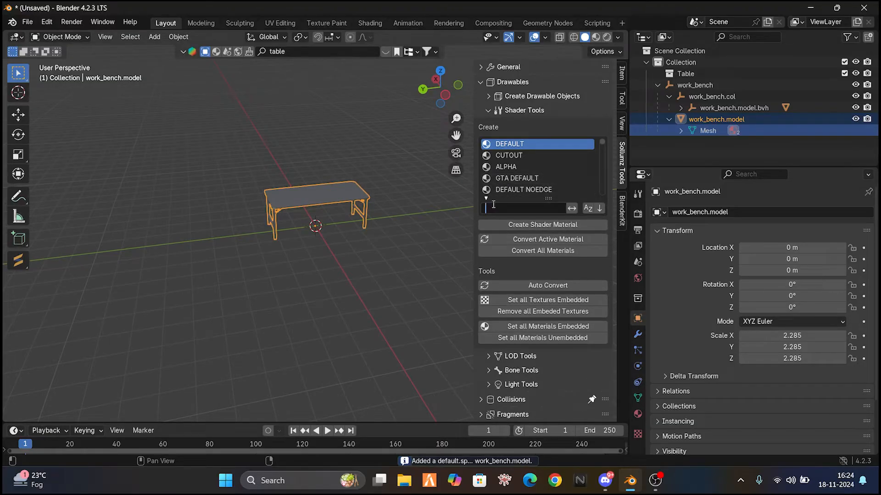
{"action": "type", "text": "nora"}
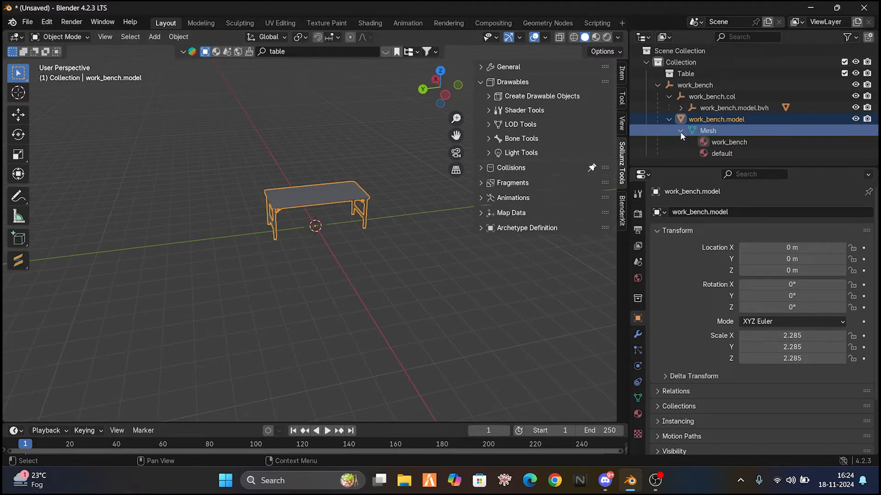
{"action": "mouse_move", "coordinate": [638, 414]}
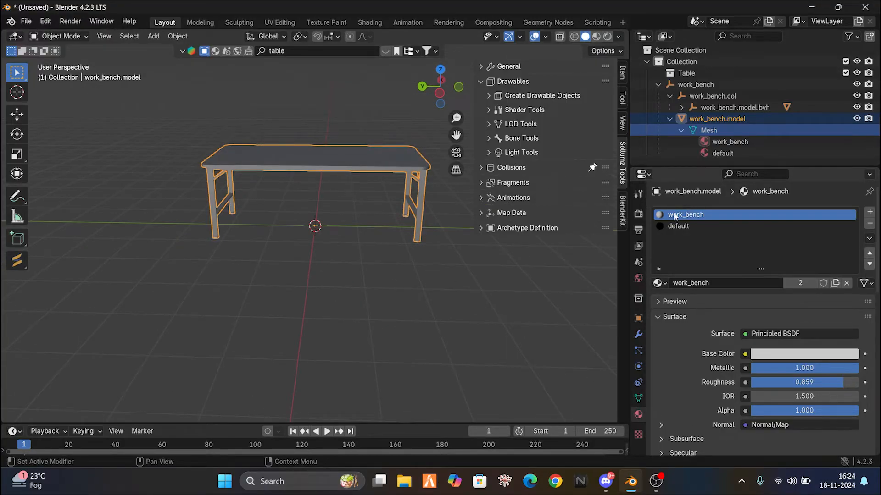
Remove the original work_bench material slot, leaving only the default shader material.
{"action": "left_click", "coordinate": [679, 226]}
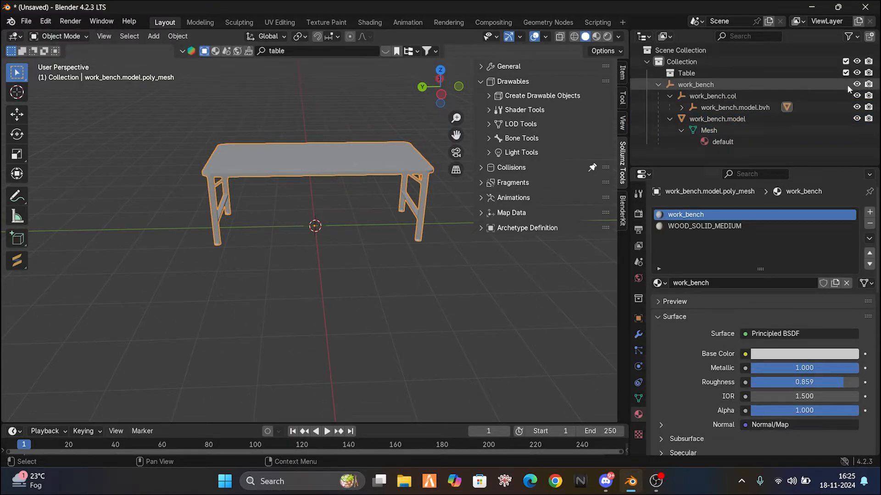
{"action": "mouse_move", "coordinate": [856, 96]}
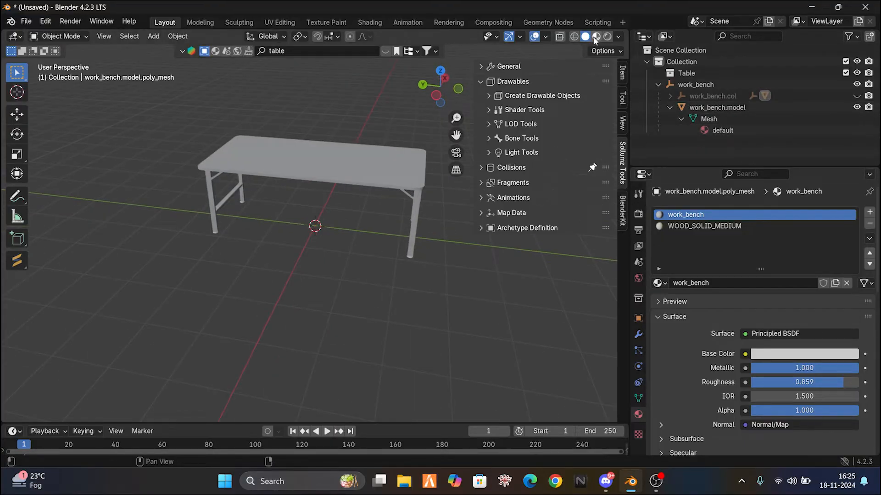
{"action": "mouse_move", "coordinate": [586, 37]}
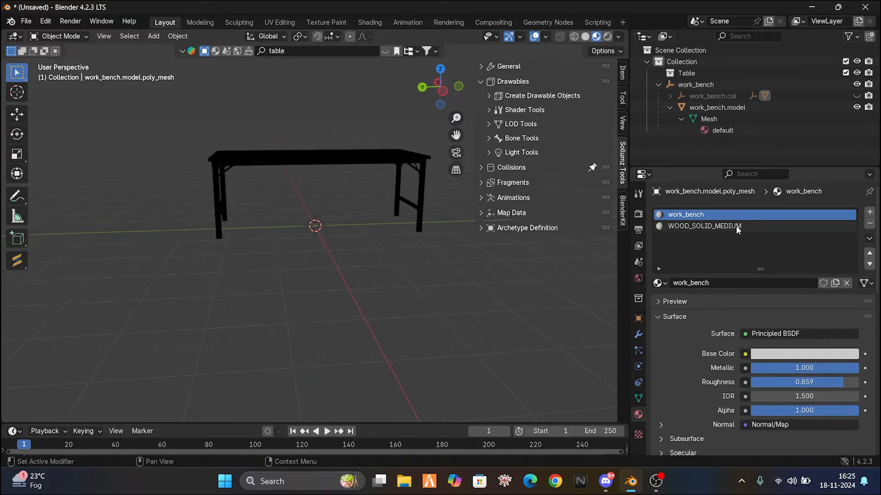
{"action": "left_click", "coordinate": [716, 108]}
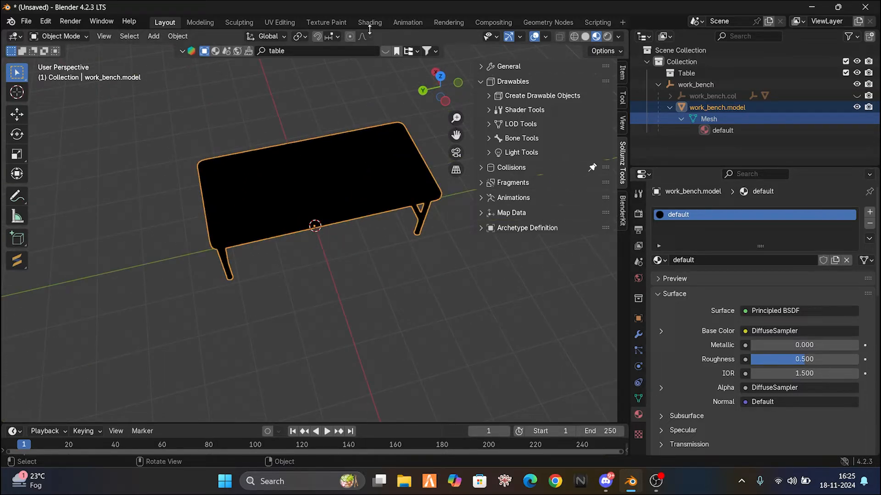
Load Wood028_2K-PNG_Color.dds from Downloads into the DiffuseSampler node in the Shading workspace.
{"action": "left_click", "coordinate": [369, 22]}
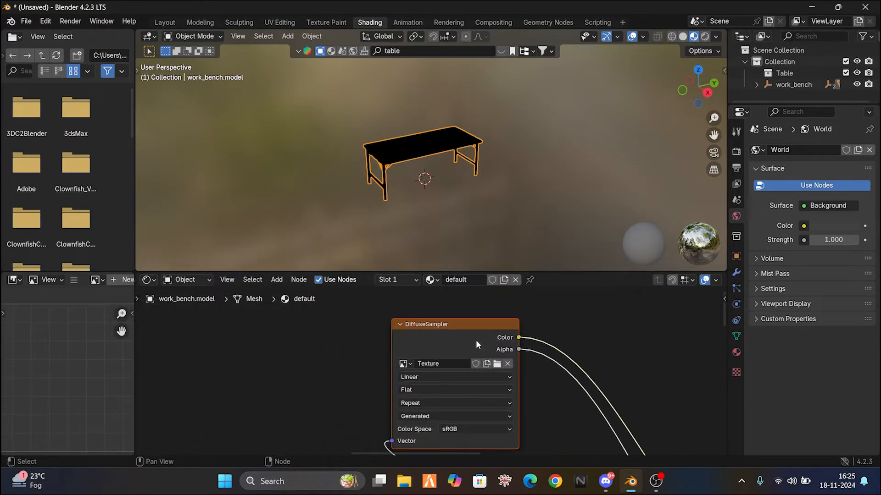
{"action": "left_click", "coordinate": [497, 363]}
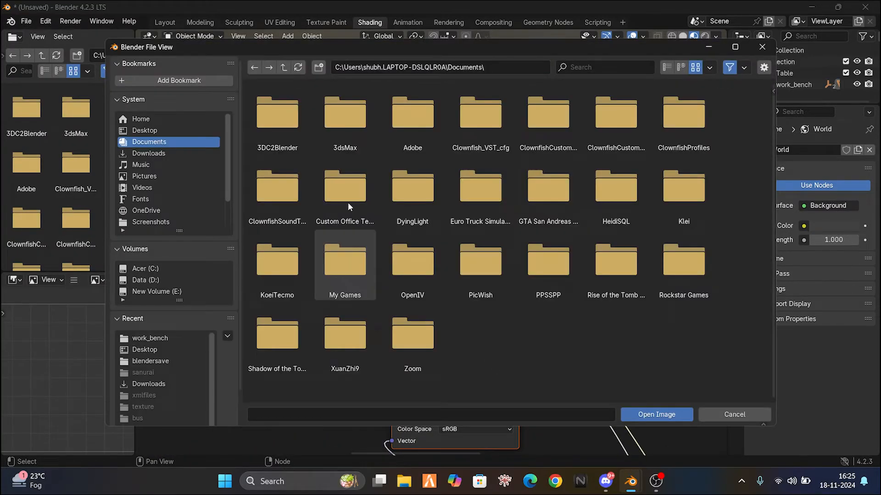
{"action": "left_click", "coordinate": [148, 153]}
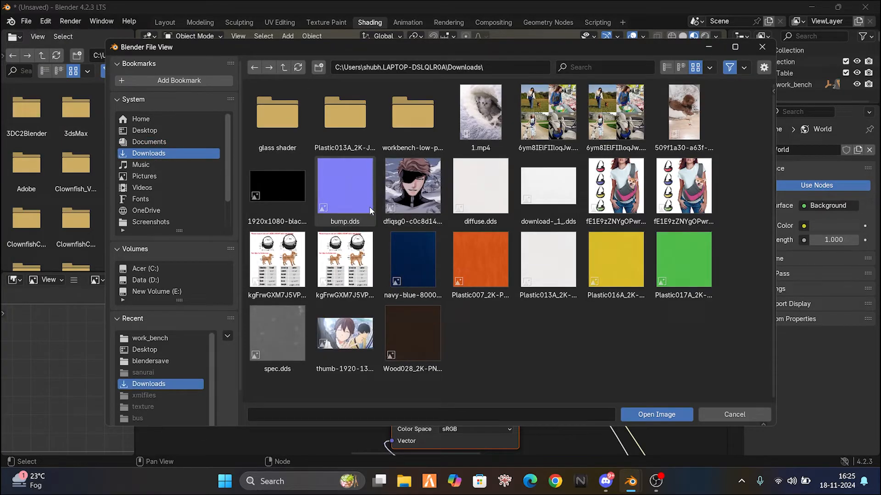
{"action": "left_click", "coordinate": [413, 333]}
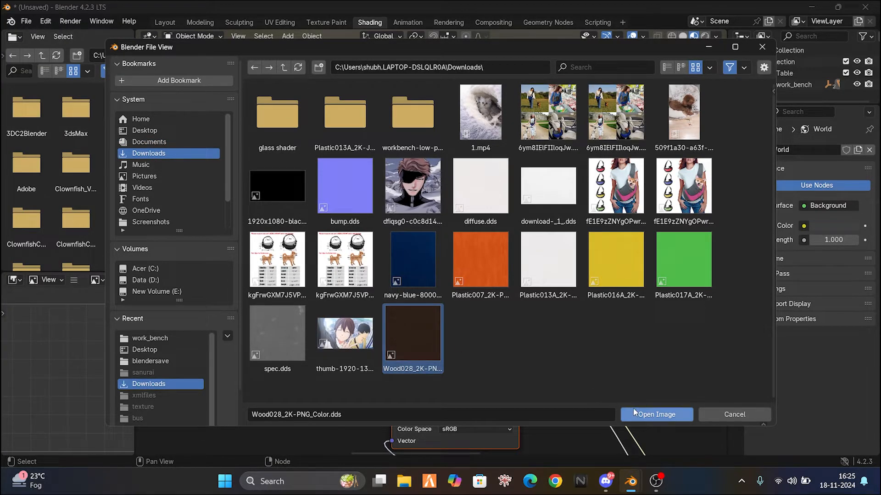
{"action": "left_click", "coordinate": [656, 414]}
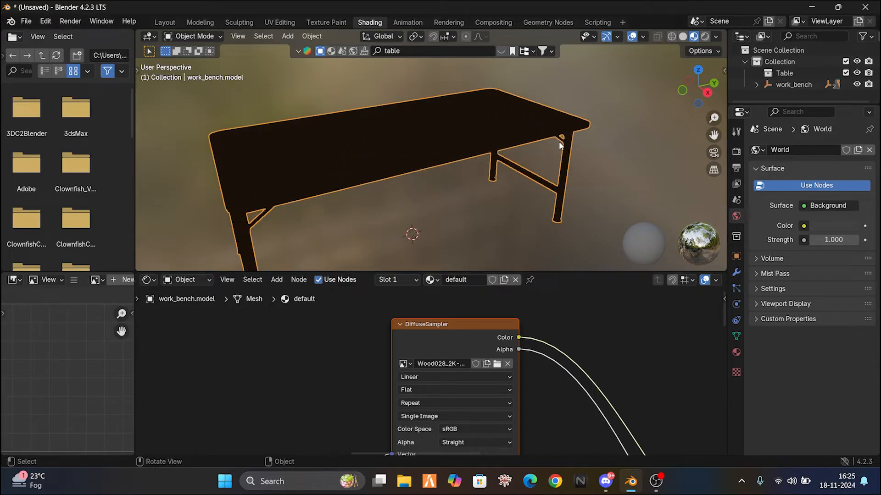
{"action": "left_click_drag", "start_coordinate": [556, 140], "coordinate": [526, 140]}
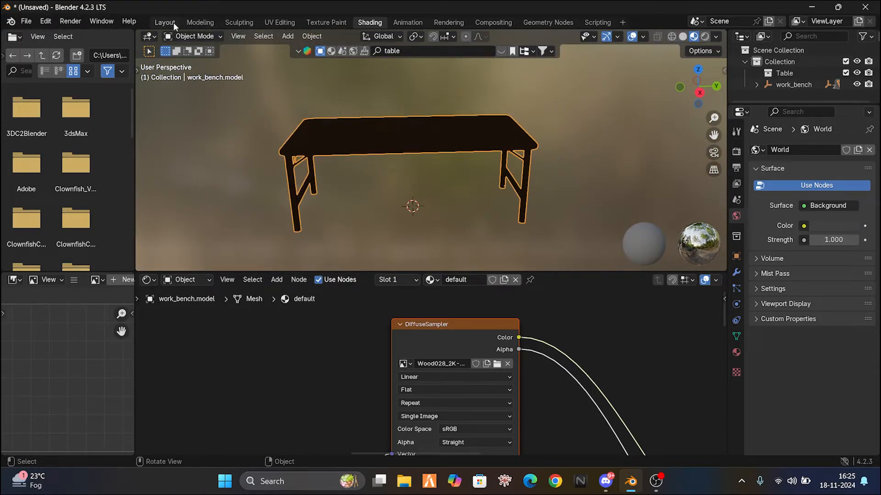
Return to the Layout workspace and confirm the table mesh has a single UV_0 map.
{"action": "left_click", "coordinate": [165, 22]}
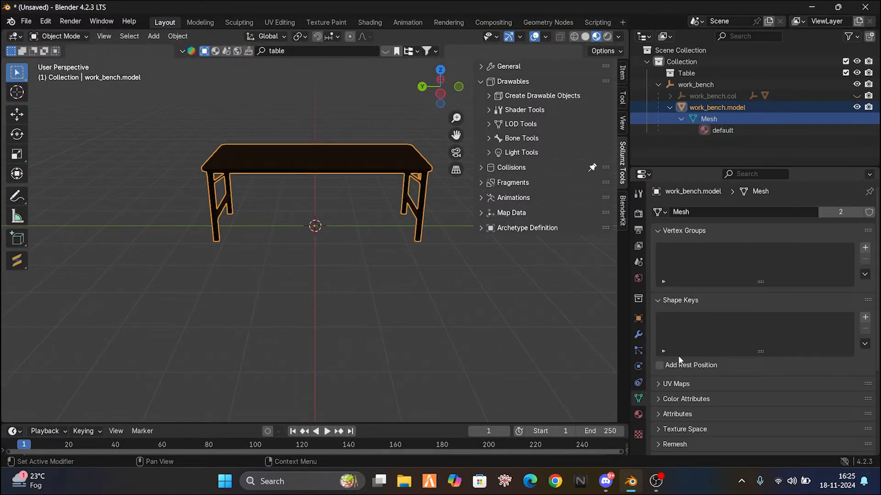
{"action": "left_click", "coordinate": [658, 383]}
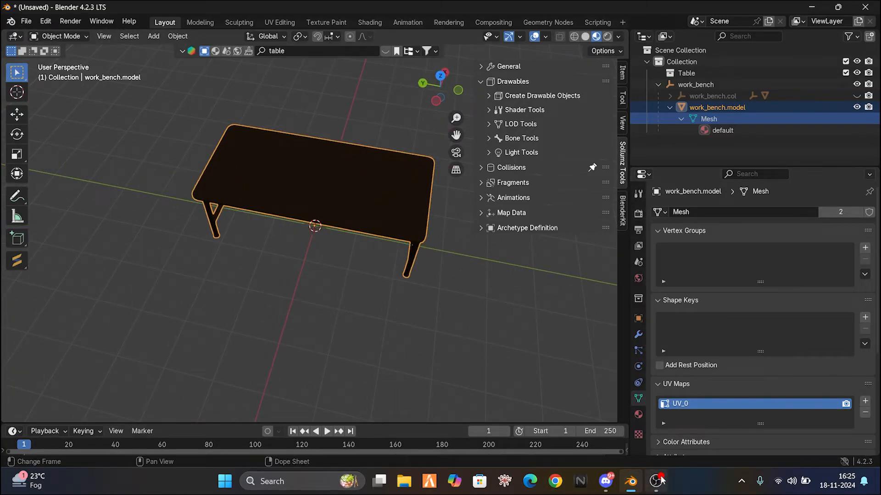
{"action": "left_click", "coordinate": [656, 481]}
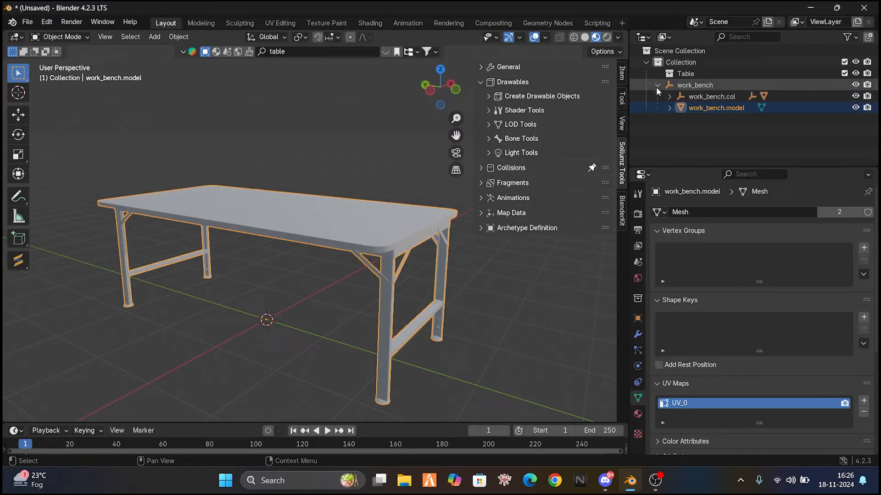
Select the work_bench root object and add a new YTYP named testing_table.
{"action": "left_click", "coordinate": [658, 85]}
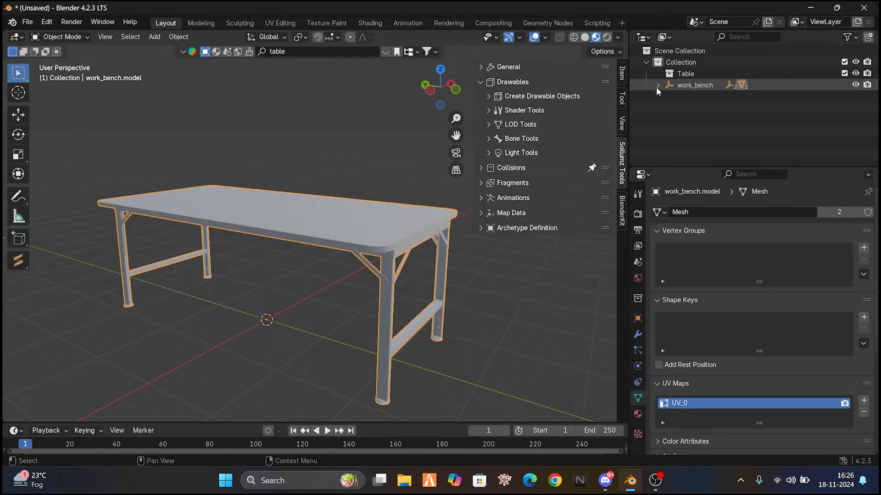
{"action": "left_click", "coordinate": [695, 85]}
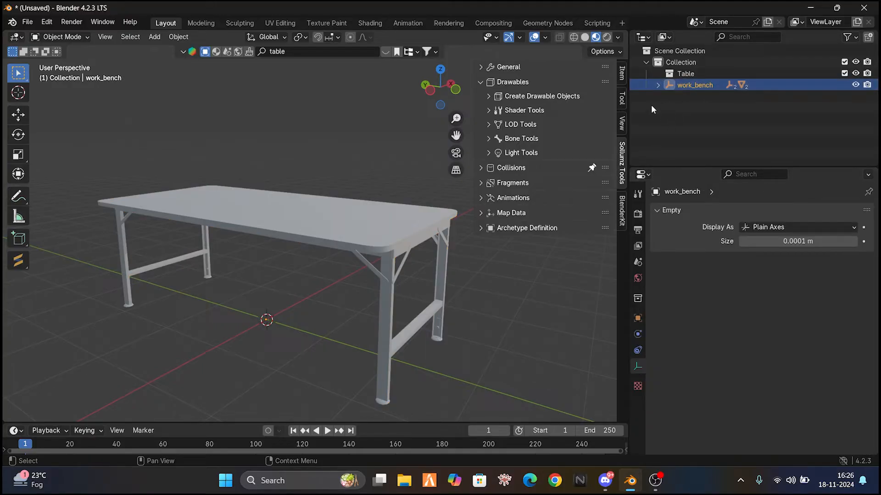
{"action": "left_click", "coordinate": [480, 82]}
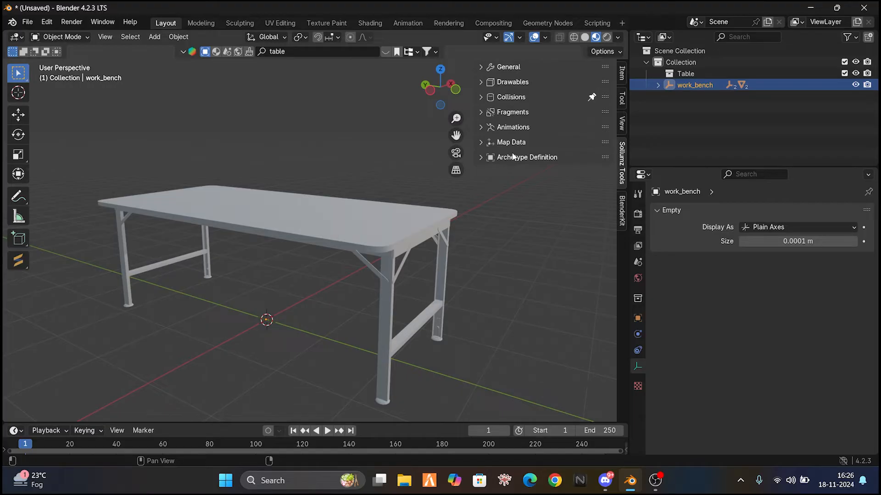
{"action": "left_click", "coordinate": [526, 157]}
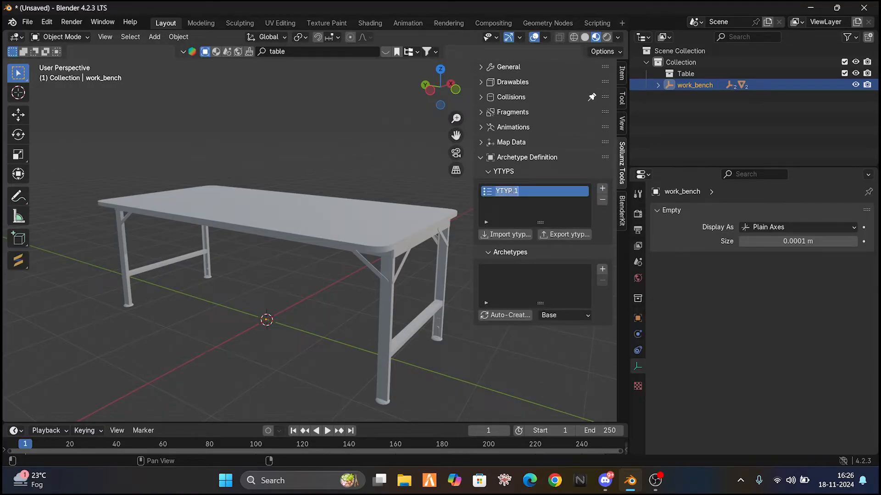
{"action": "type", "text": "testing_"}
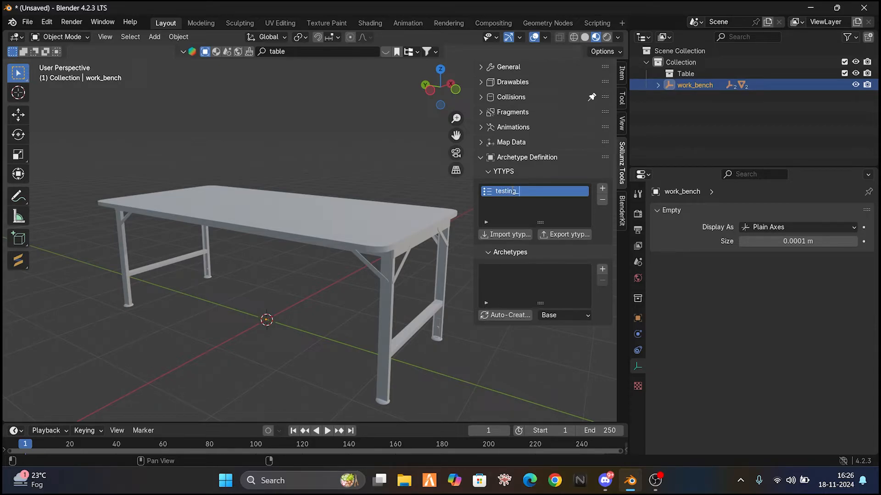
{"action": "type", "text": "table"}
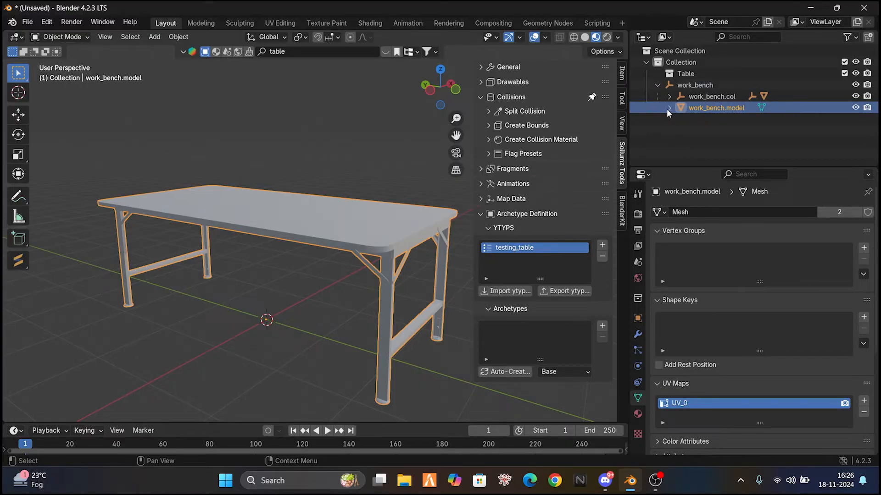
Create a work_bench archetype under testing_table linked to the work_bench object.
{"action": "left_click", "coordinate": [670, 108]}
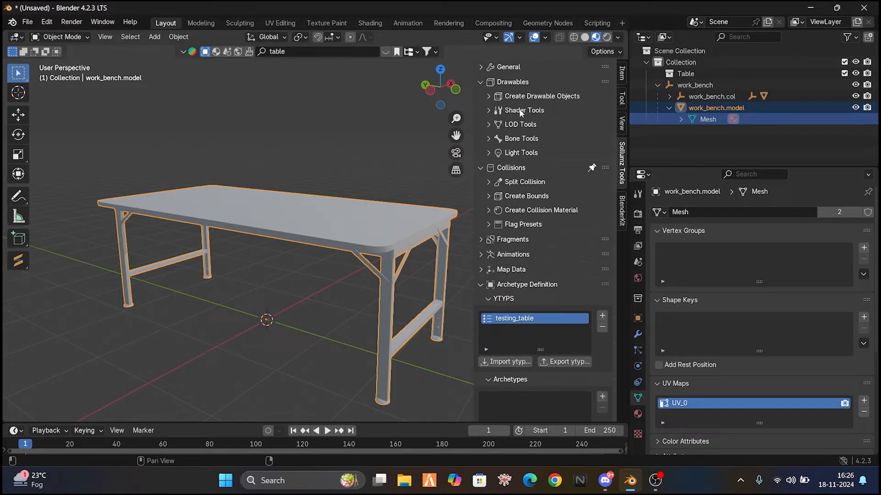
{"action": "left_click", "coordinate": [522, 111]}
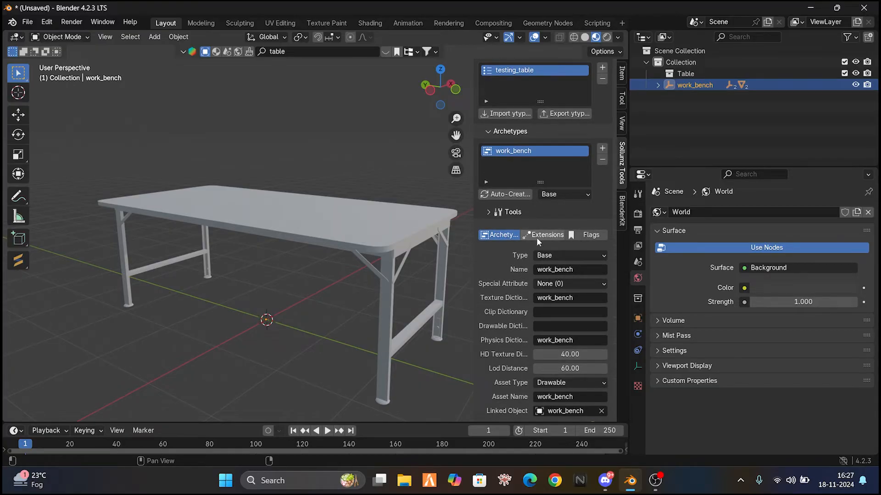
Toggle the work_bench archetype's static flag on and back off.
{"action": "left_click", "coordinate": [590, 235]}
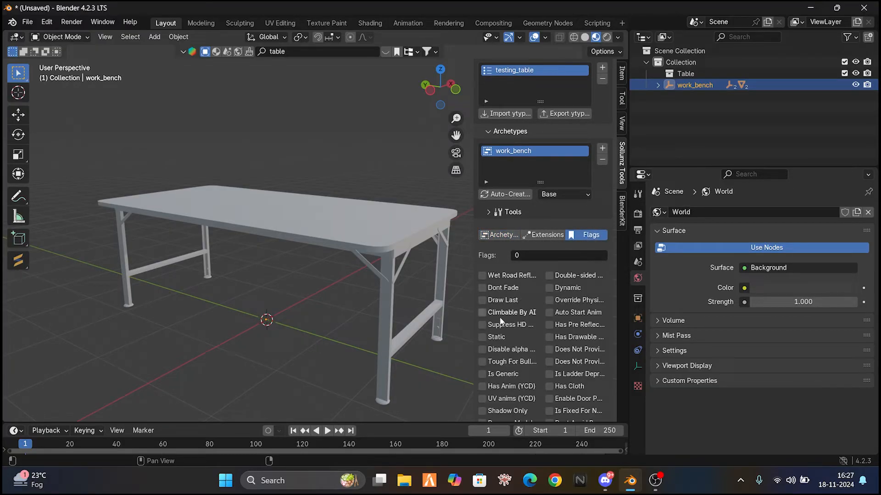
{"action": "left_click", "coordinate": [482, 337]}
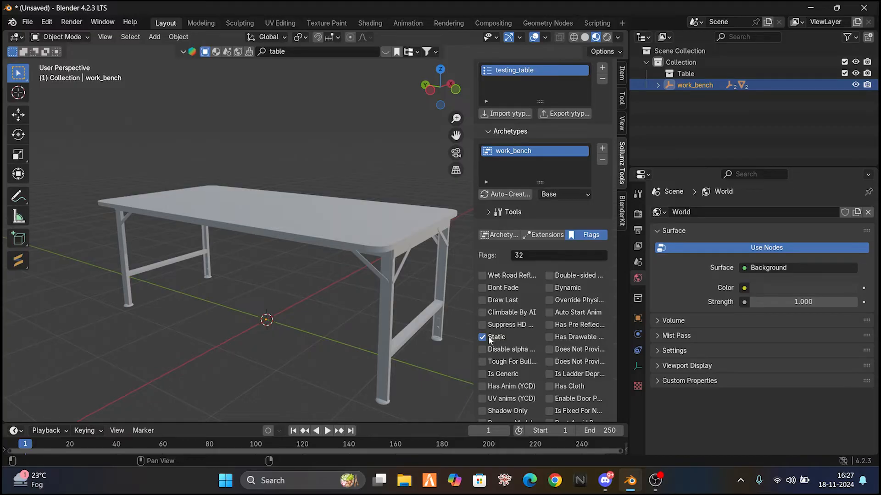
{"action": "left_click", "coordinate": [482, 336]}
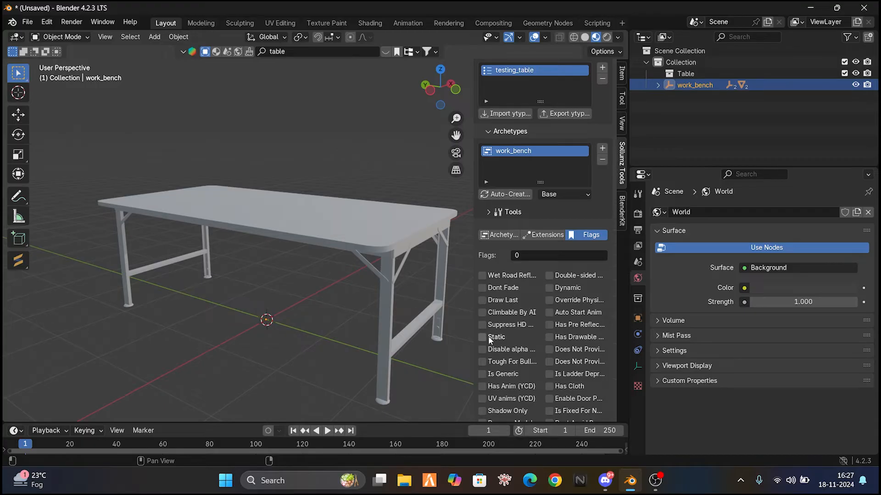
{"action": "mouse_move", "coordinate": [486, 341]}
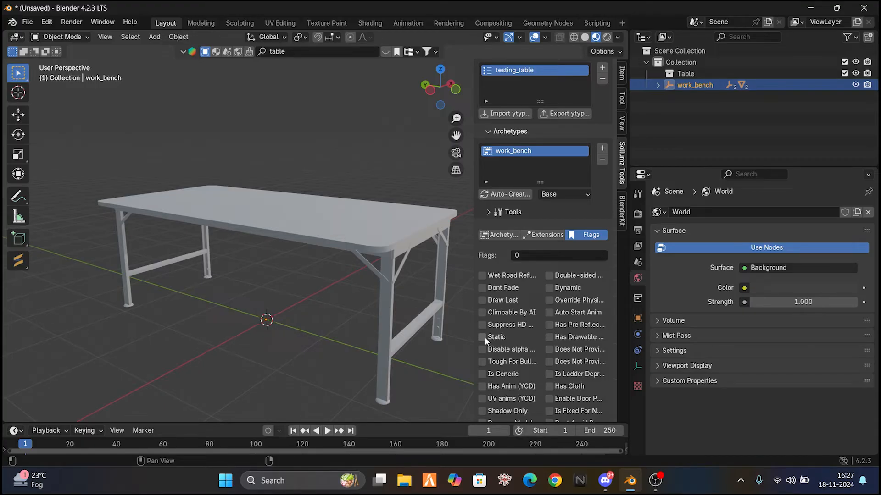
{"action": "left_click", "coordinate": [499, 235]}
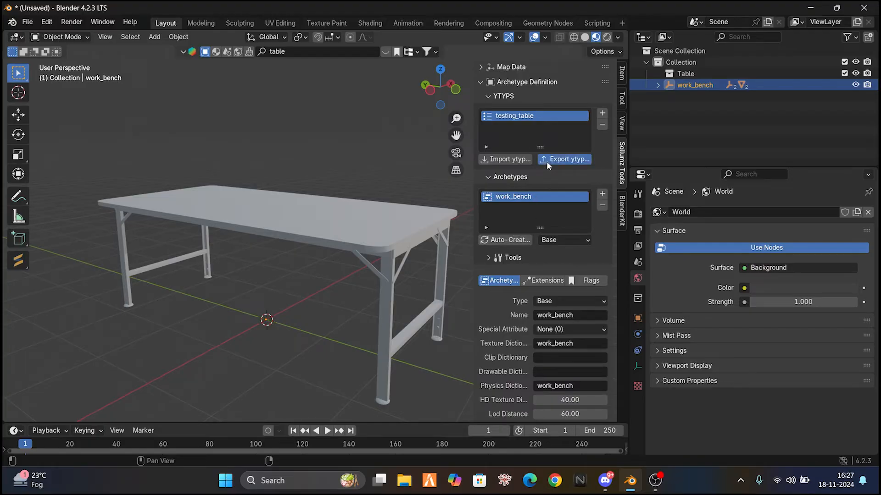
Export the testing_table YTYP into a new testing_table folder on the Desktop.
{"action": "left_click", "coordinate": [565, 159]}
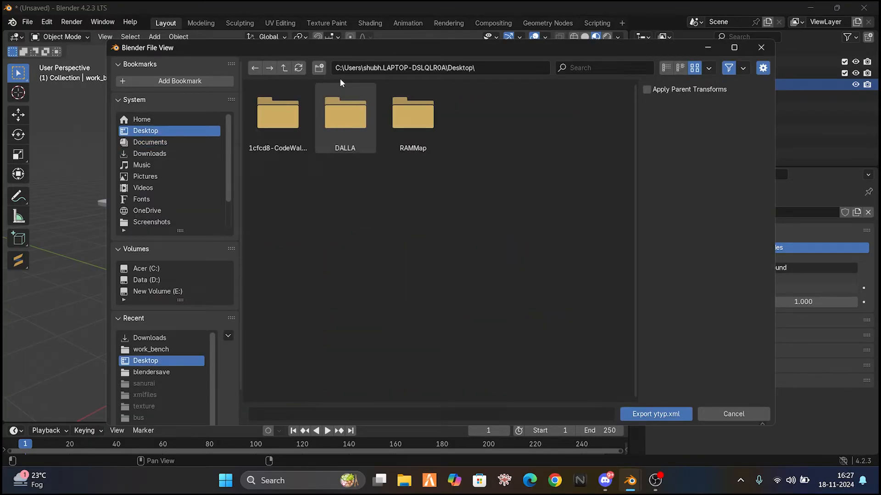
{"action": "left_click", "coordinate": [318, 68]}
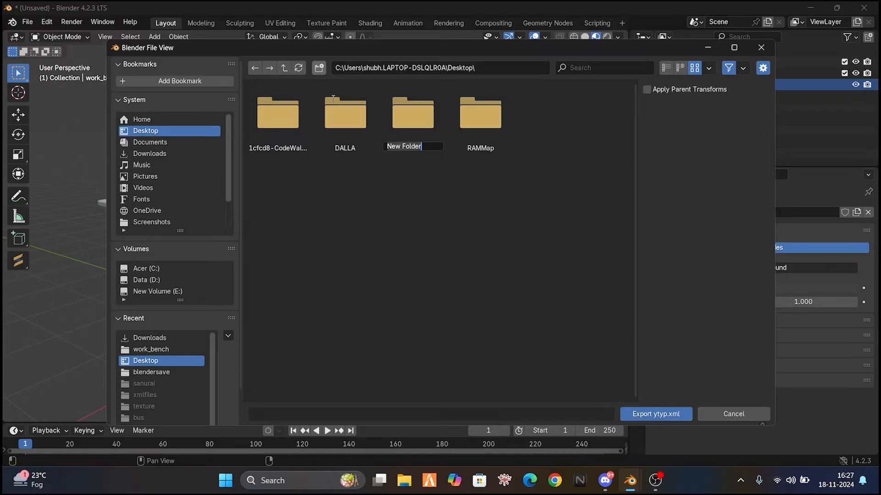
{"action": "type", "text": "testing_"}
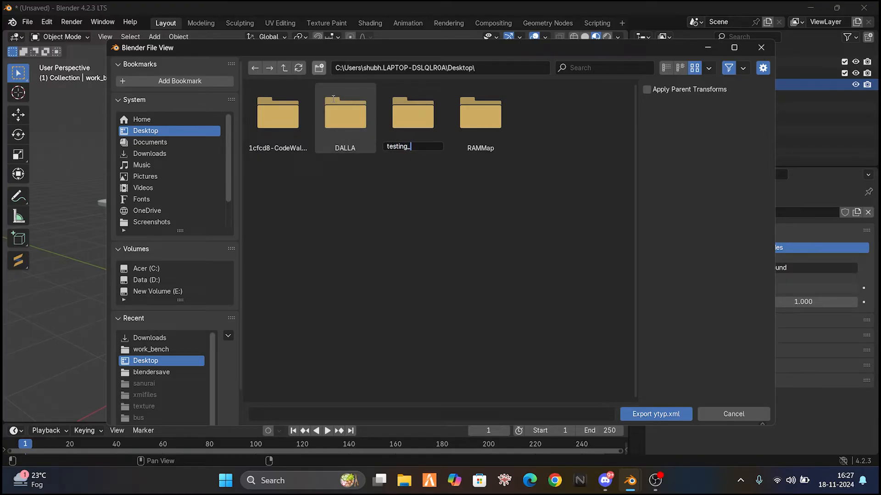
{"action": "key", "text": "Return"}
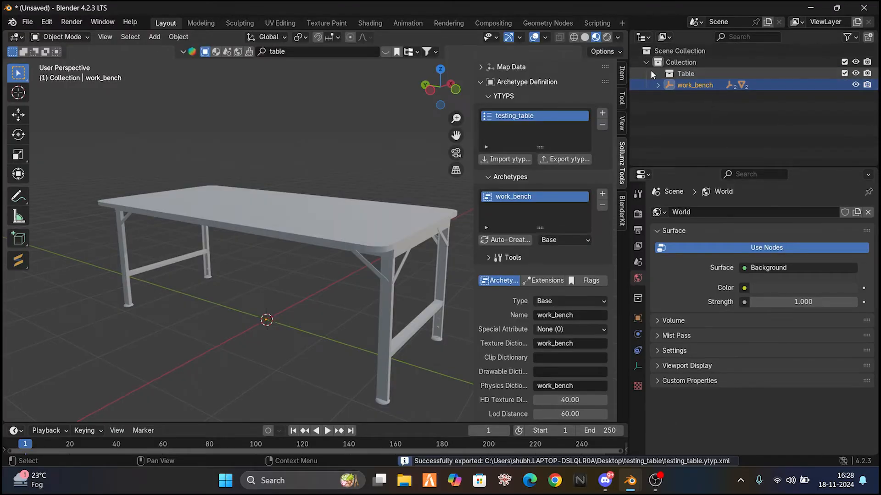
Export the work_bench table as CodeWalker XML and switch to CodeWalker.
{"action": "left_click", "coordinate": [658, 85]}
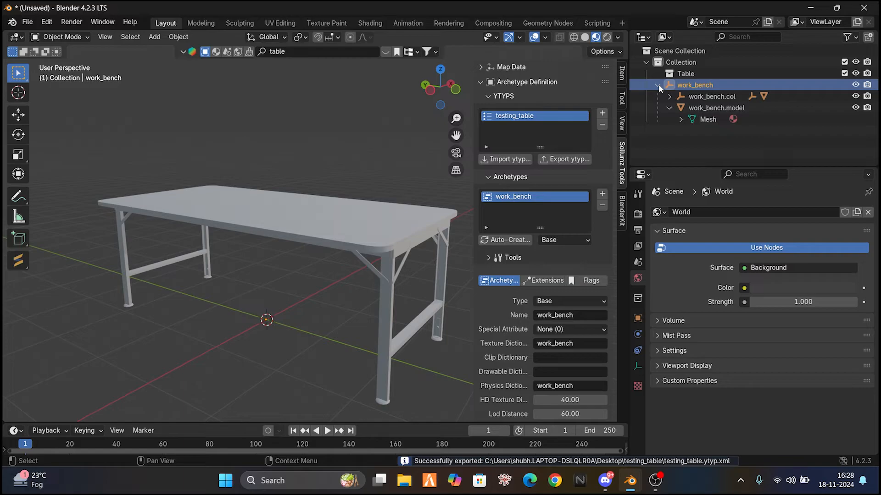
{"action": "right_click", "coordinate": [695, 85]}
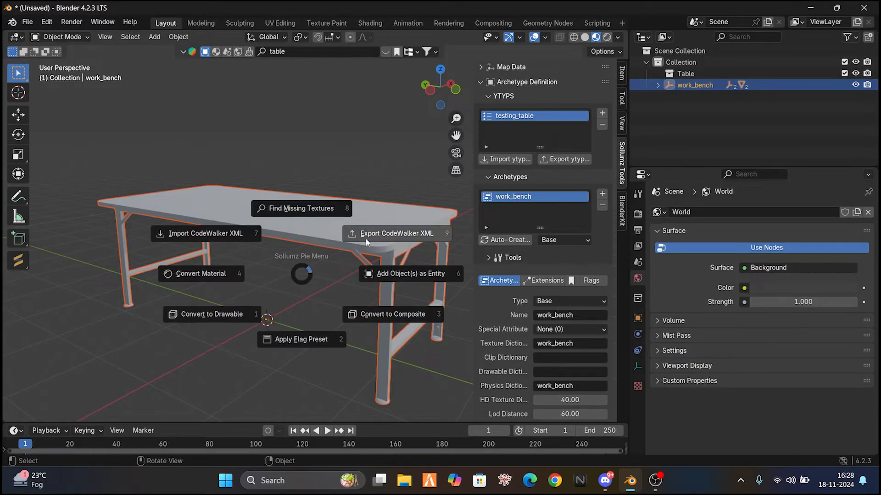
{"action": "left_click", "coordinate": [396, 233]}
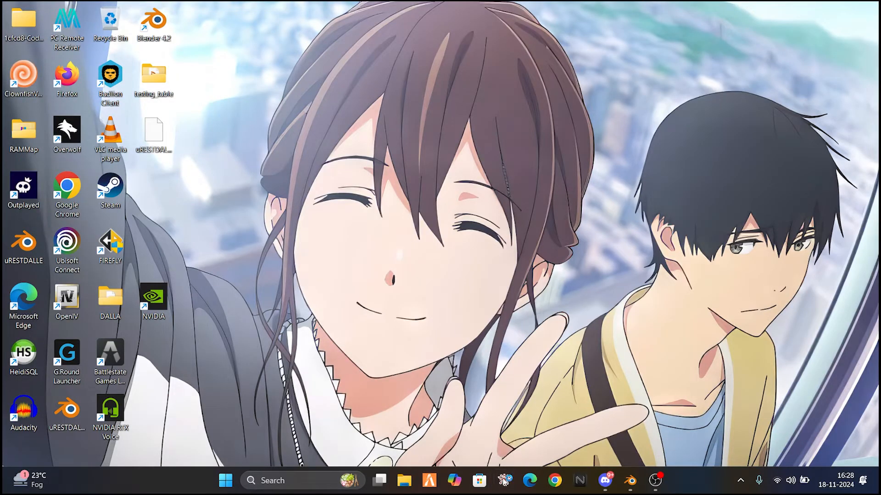
{"action": "left_click", "coordinate": [504, 481]}
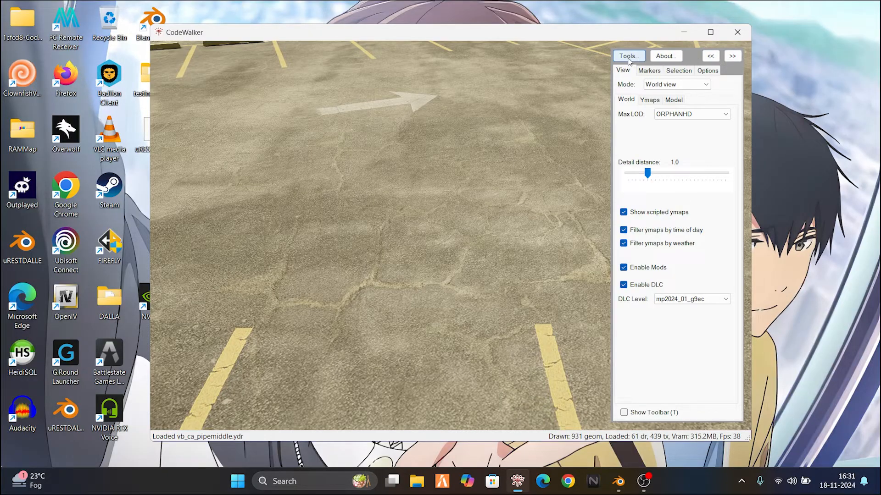
{"action": "left_click", "coordinate": [629, 56]}
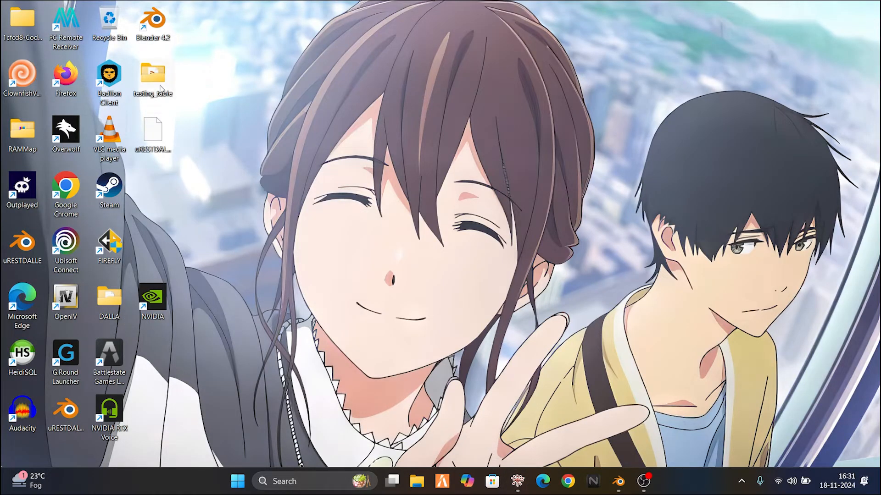
Open the testing_table folder and enable edit mode in RPF Explorer.
{"action": "double_click", "coordinate": [152, 79]}
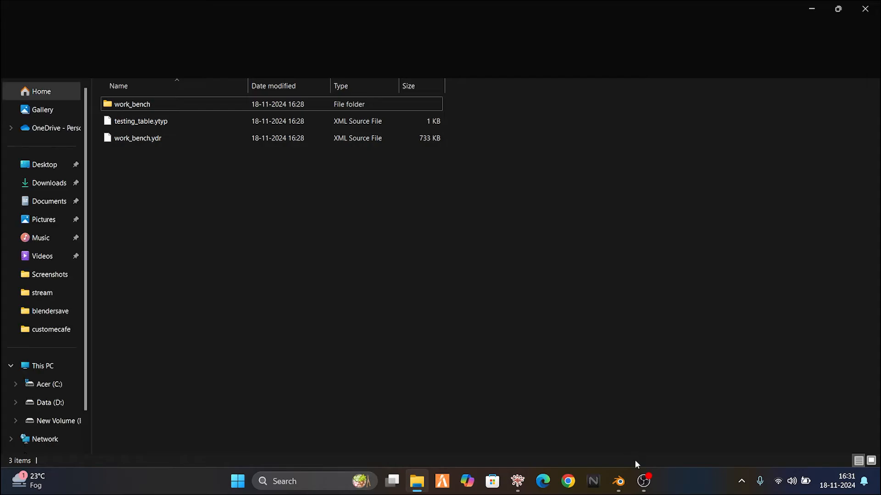
{"action": "left_click", "coordinate": [643, 481]}
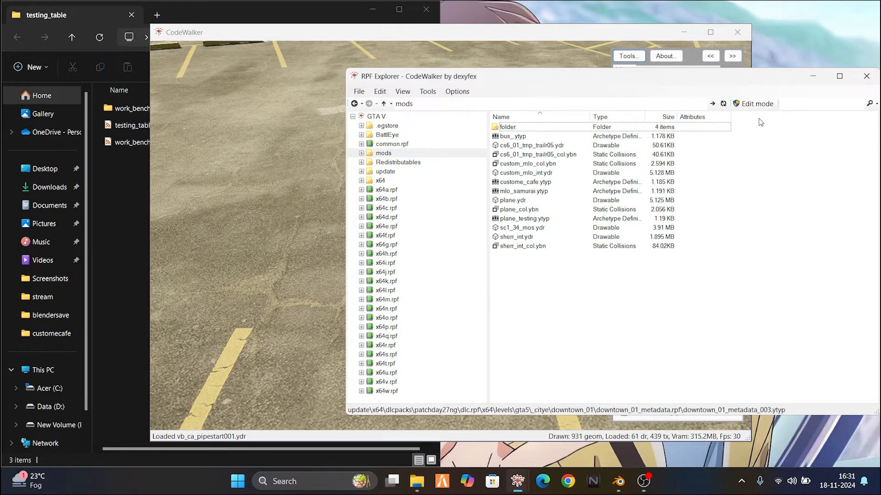
{"action": "left_click", "coordinate": [755, 103]}
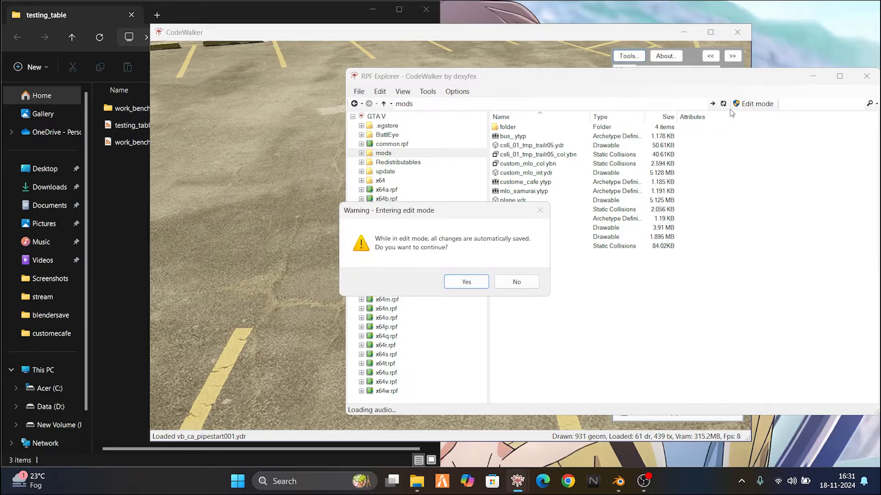
{"action": "left_click", "coordinate": [465, 281]}
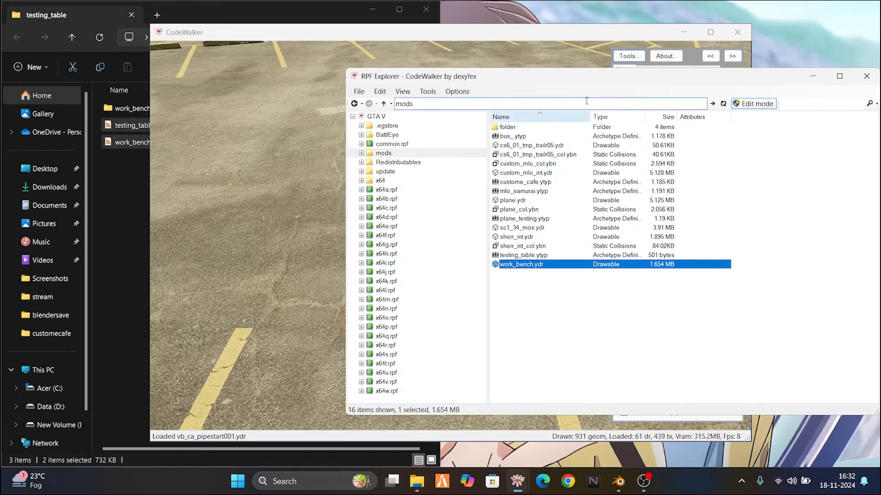
Import testing_table.ytyp and work_bench.ydr into the mods folder, then hide File Explorer.
{"action": "left_click", "coordinate": [521, 255]}
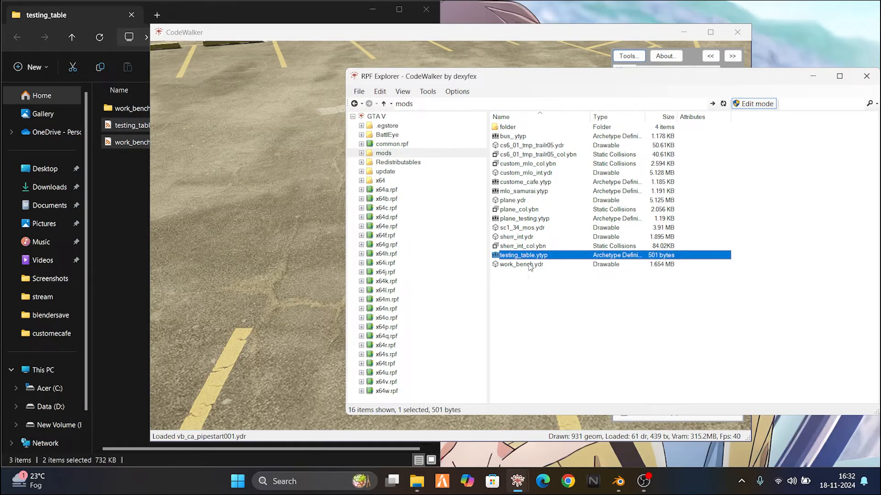
{"action": "left_click", "coordinate": [521, 265]}
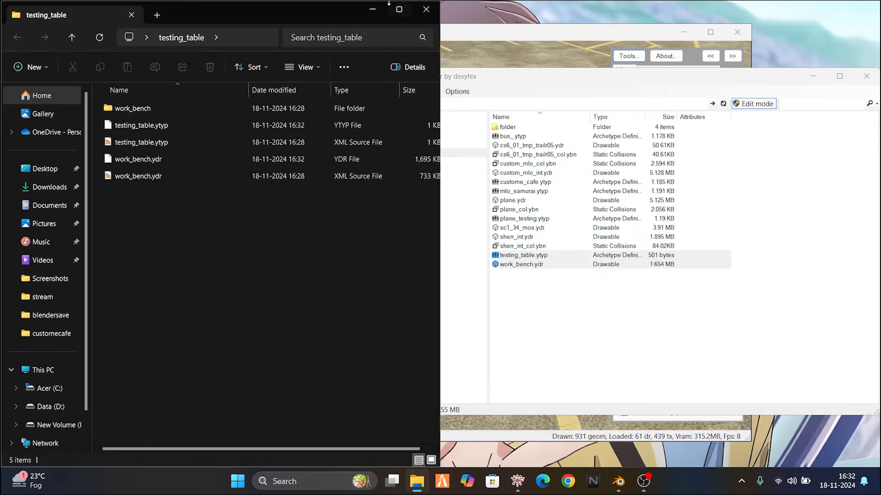
{"action": "mouse_move", "coordinate": [372, 9]}
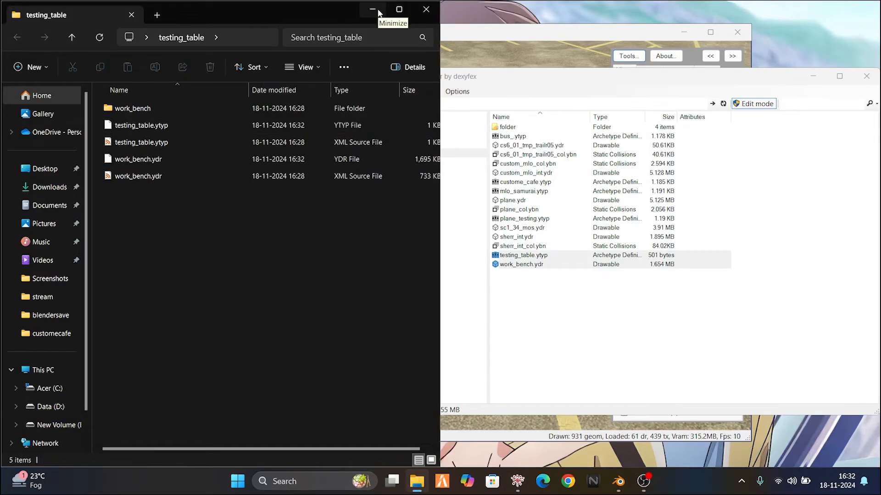
{"action": "left_click", "coordinate": [372, 9]}
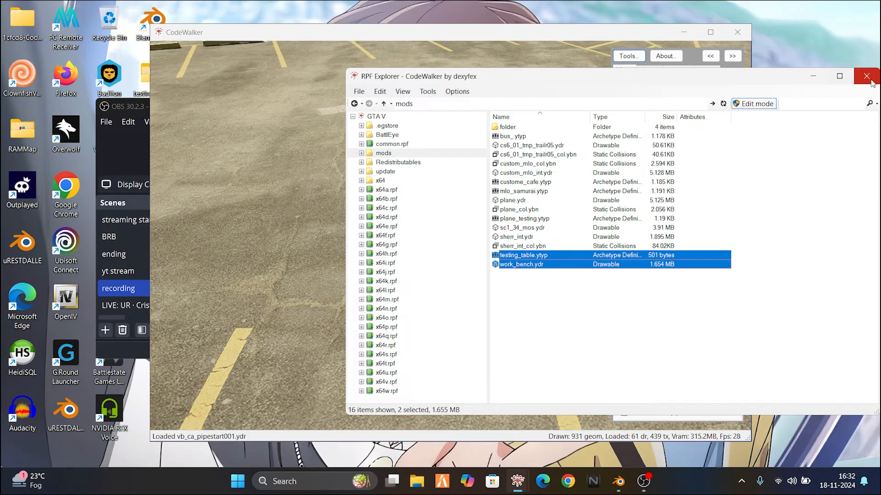
Close RPF Explorer and select Desktop's testing_table folder as the project folder.
{"action": "left_click", "coordinate": [866, 75]}
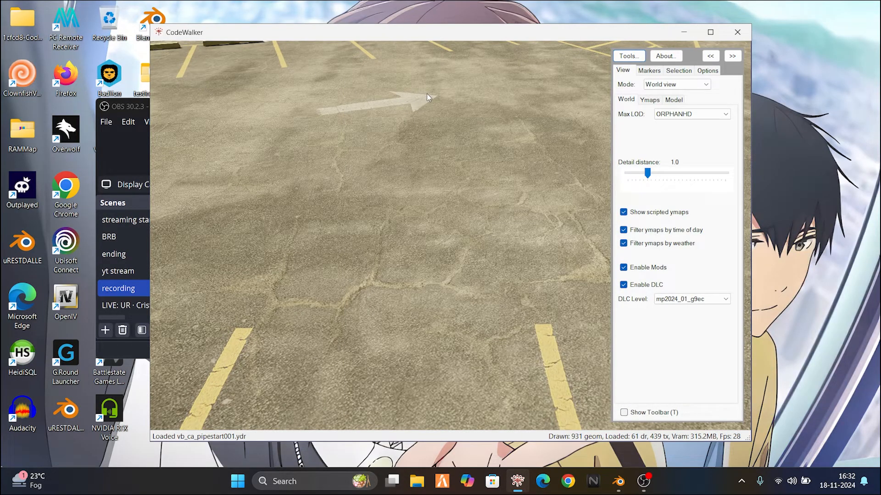
{"action": "left_click", "coordinate": [623, 413]}
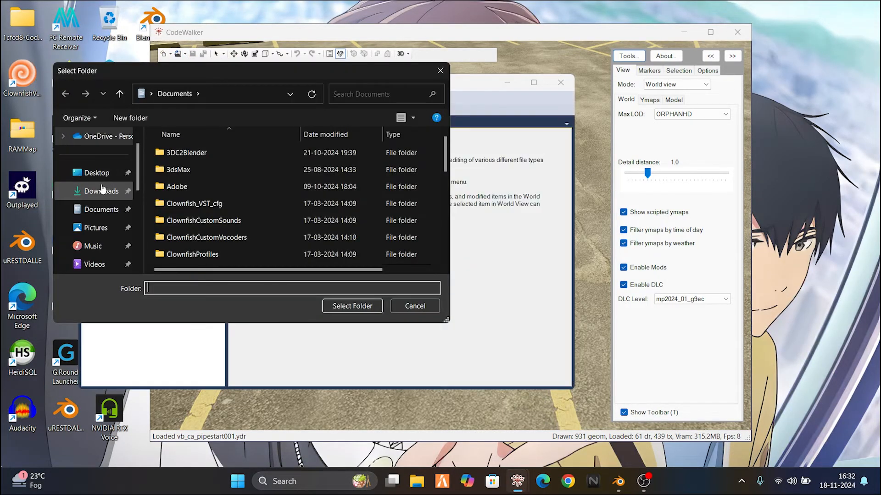
{"action": "left_click", "coordinate": [100, 191]}
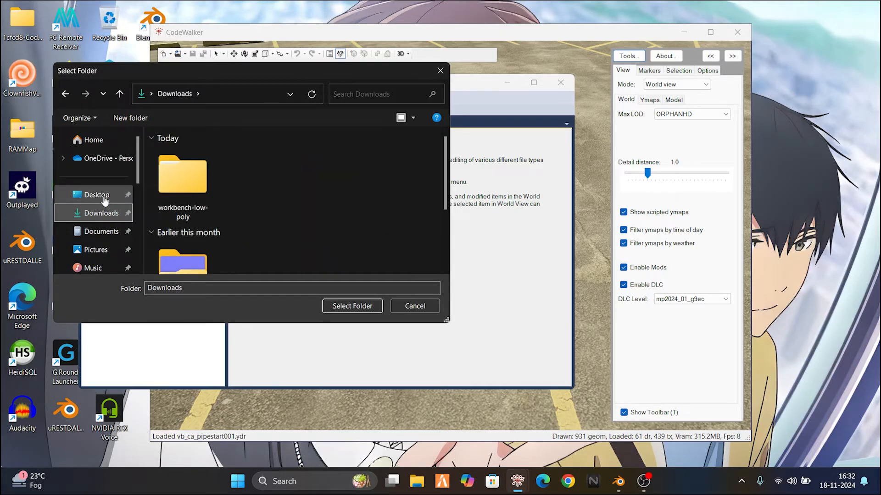
{"action": "left_click", "coordinate": [96, 195]}
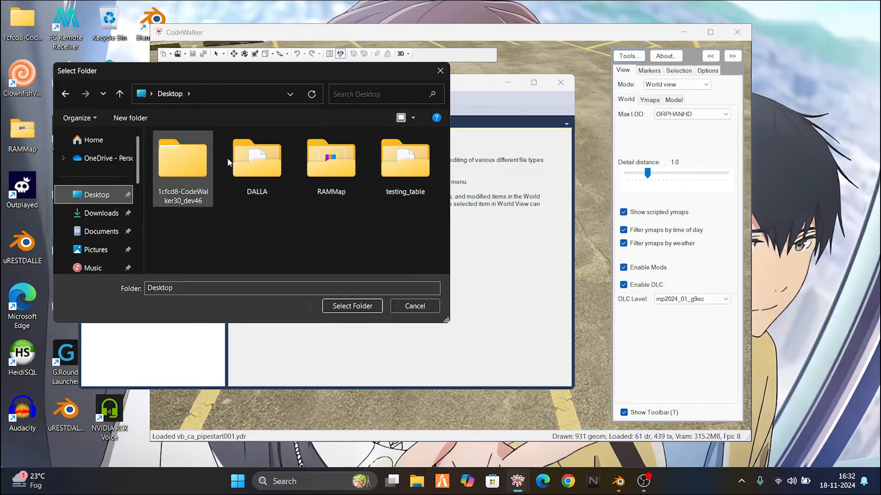
{"action": "left_click", "coordinate": [405, 163]}
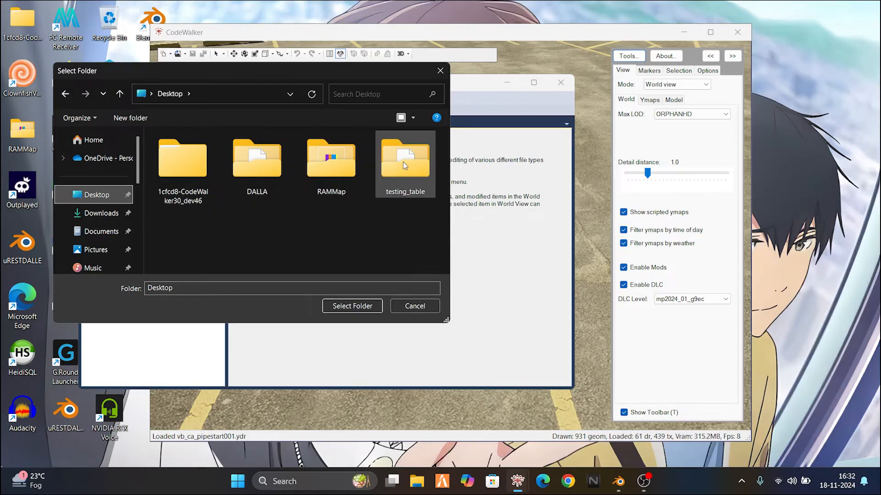
{"action": "double_click", "coordinate": [405, 158]}
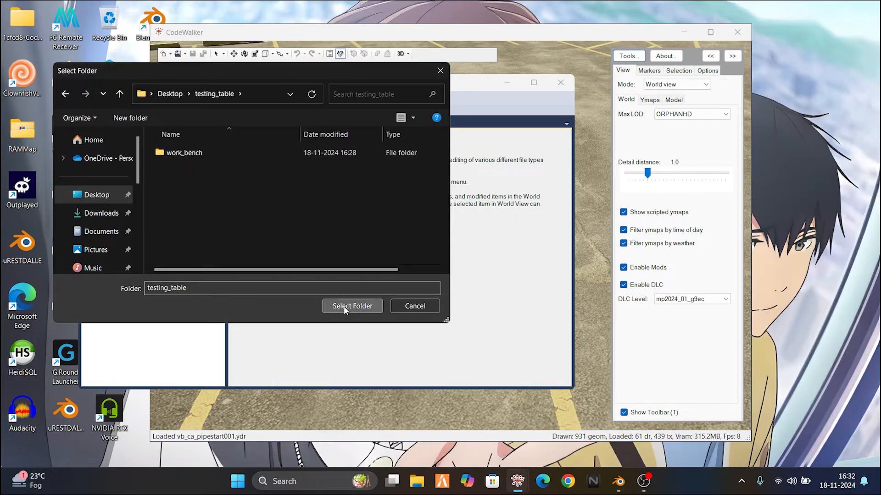
{"action": "left_click", "coordinate": [352, 306]}
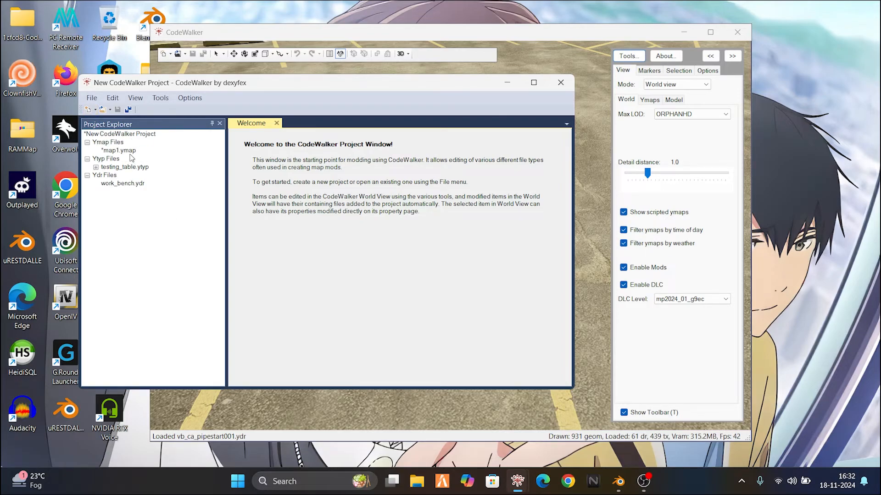
Add a work_bench entity to map1.ymap, rotated -60 degrees.
{"action": "left_click", "coordinate": [118, 150]}
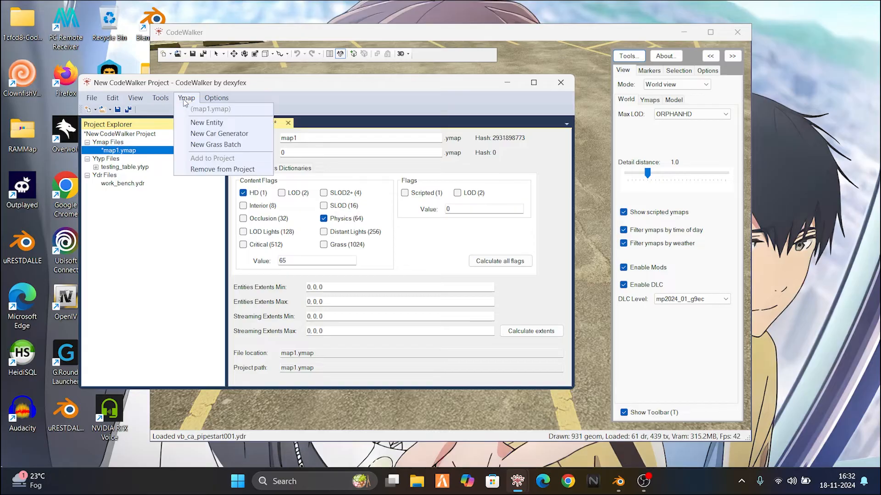
{"action": "left_click", "coordinate": [207, 122]}
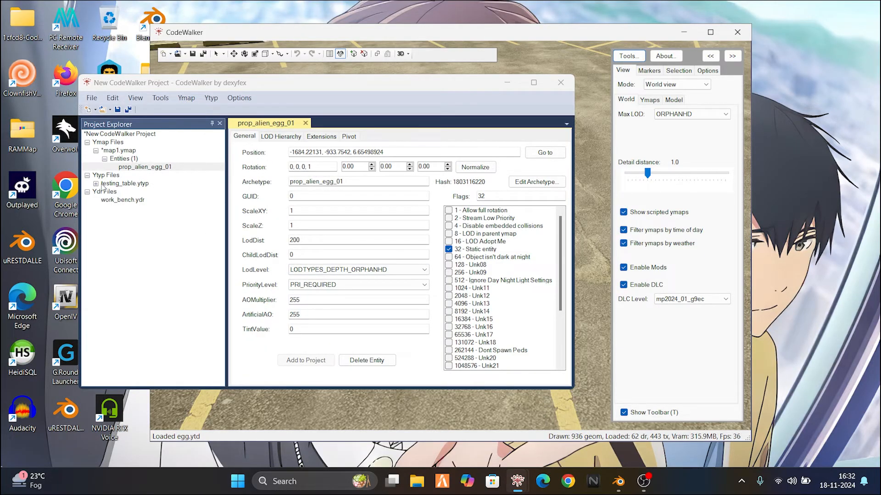
{"action": "left_click", "coordinate": [95, 183]}
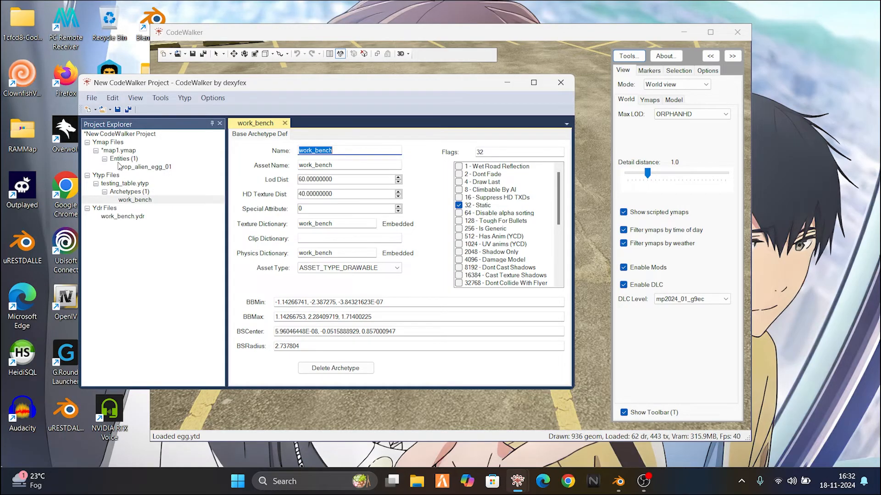
{"action": "left_click", "coordinate": [145, 167]}
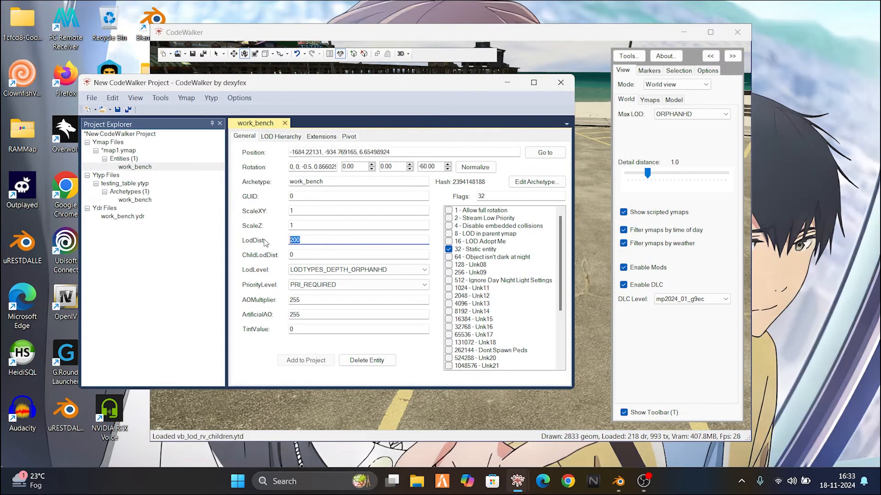
Set the entity LodDist and work_bench archetype Lod Dist to 1000.
{"action": "type", "text": "1000"}
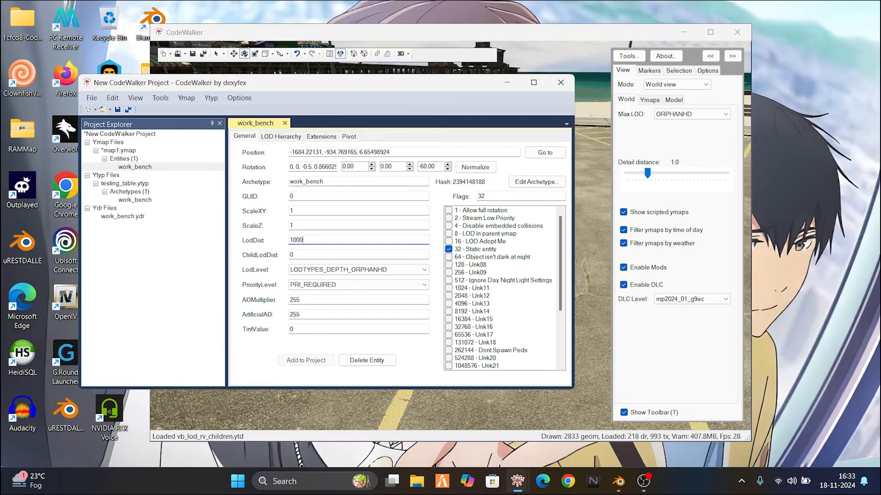
{"action": "left_click", "coordinate": [135, 200]}
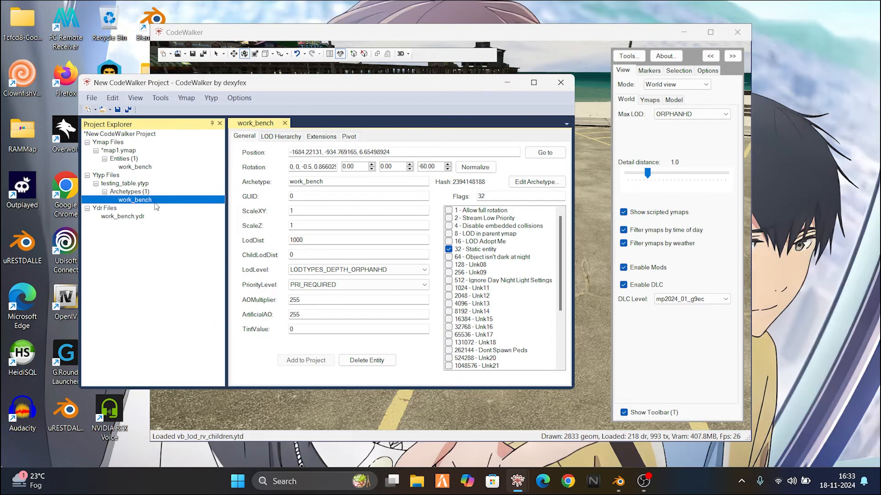
{"action": "left_click", "coordinate": [536, 182]}
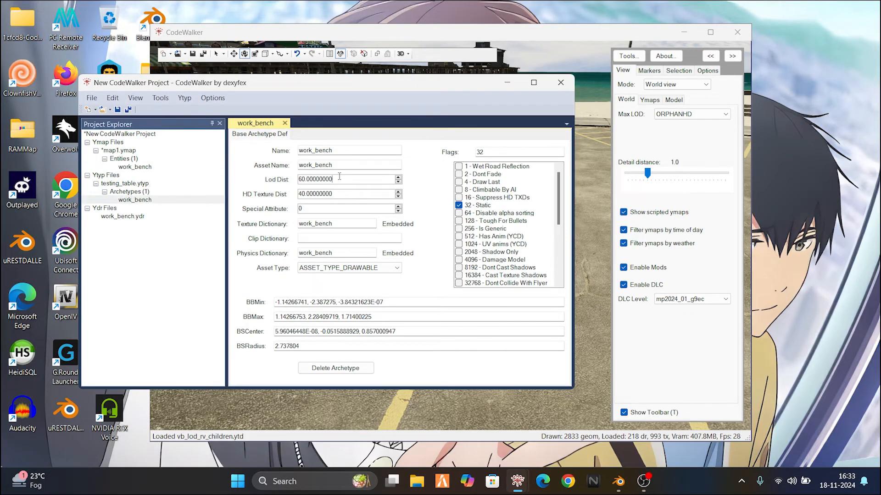
{"action": "type", "text": "1"}
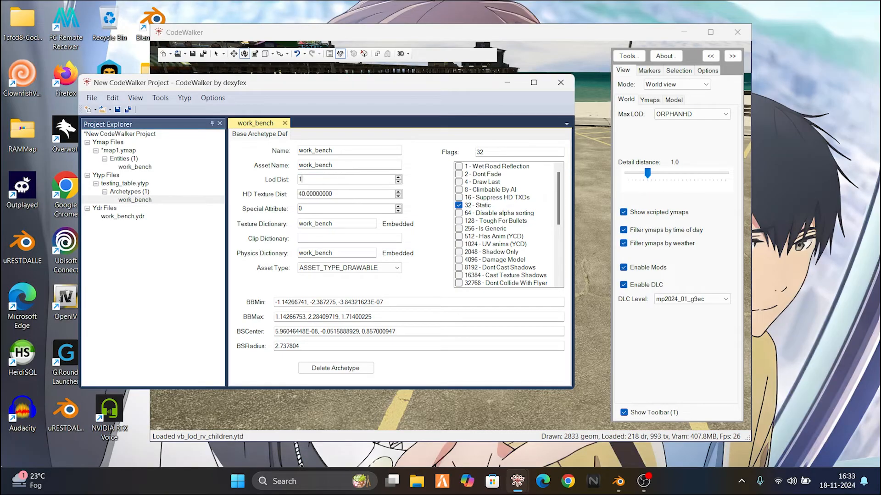
Save testing_table.ytyp into the testing_table folder, replacing the existing file.
{"action": "left_click", "coordinate": [127, 183]}
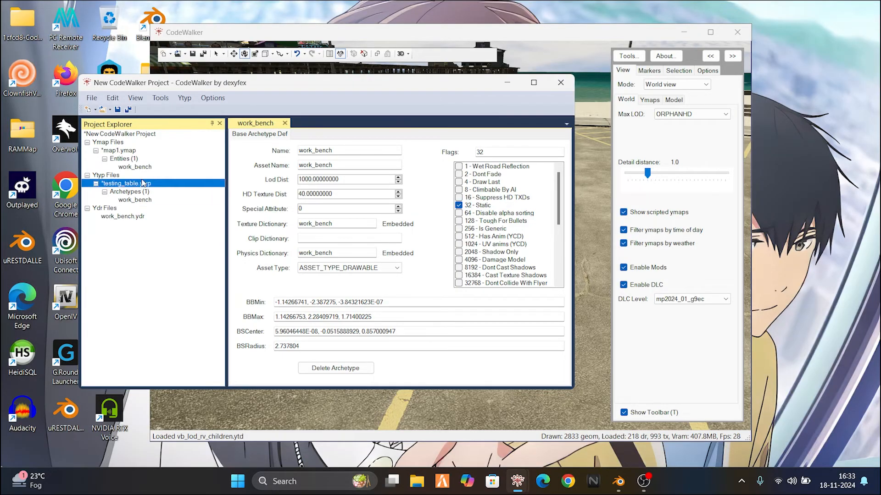
{"action": "left_click", "coordinate": [91, 98]}
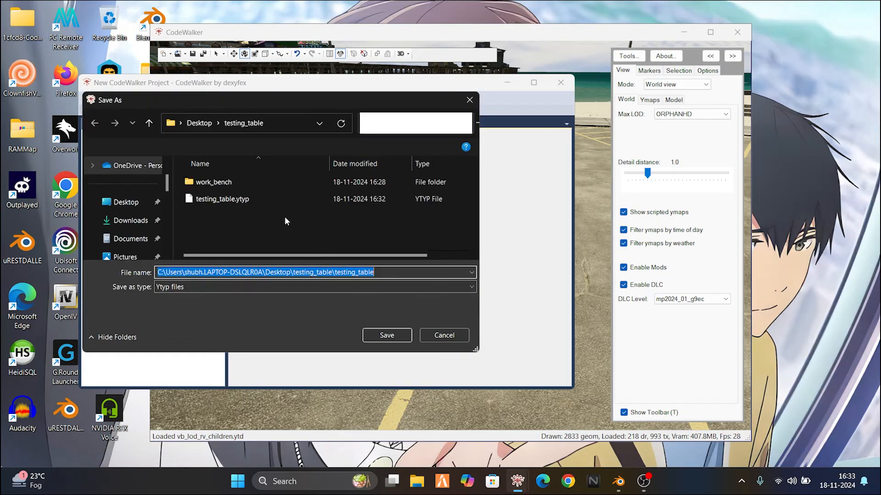
{"action": "left_click", "coordinate": [387, 336]}
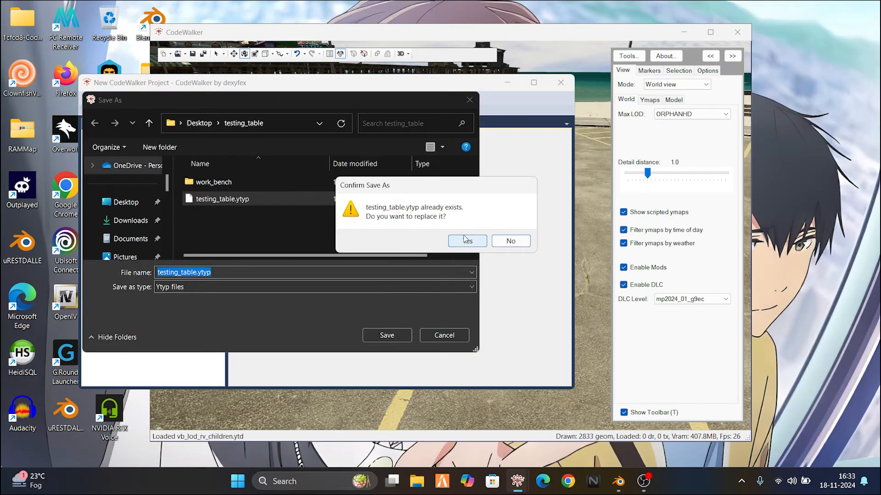
{"action": "left_click", "coordinate": [467, 240]}
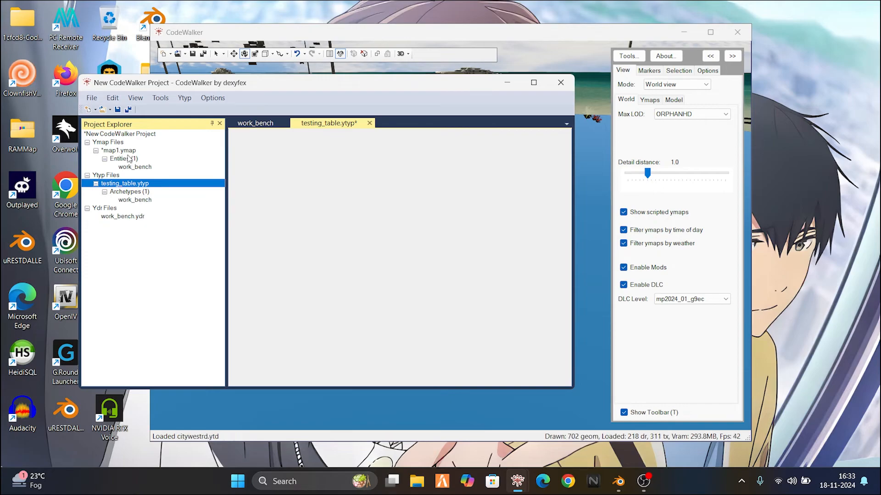
Save map1.ymap and the generated _manifest.ymf into the testing_table folder.
{"action": "double_click", "coordinate": [118, 151]}
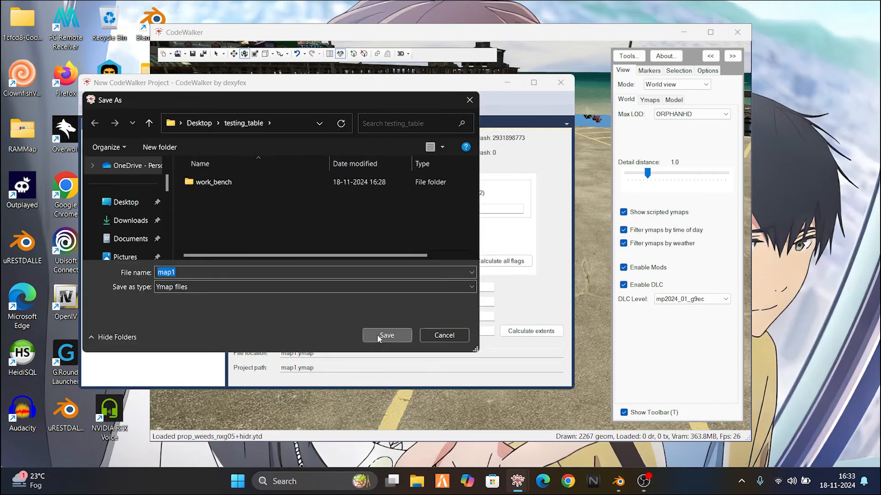
{"action": "left_click", "coordinate": [387, 336]}
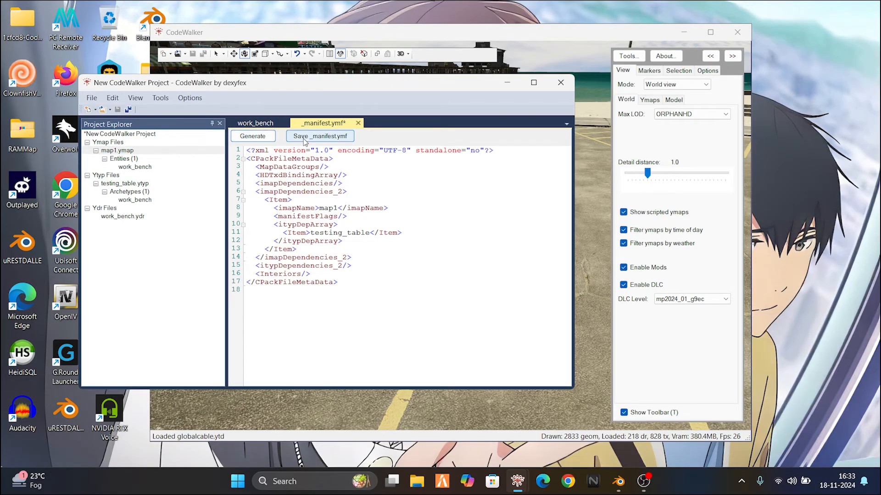
{"action": "left_click", "coordinate": [319, 136]}
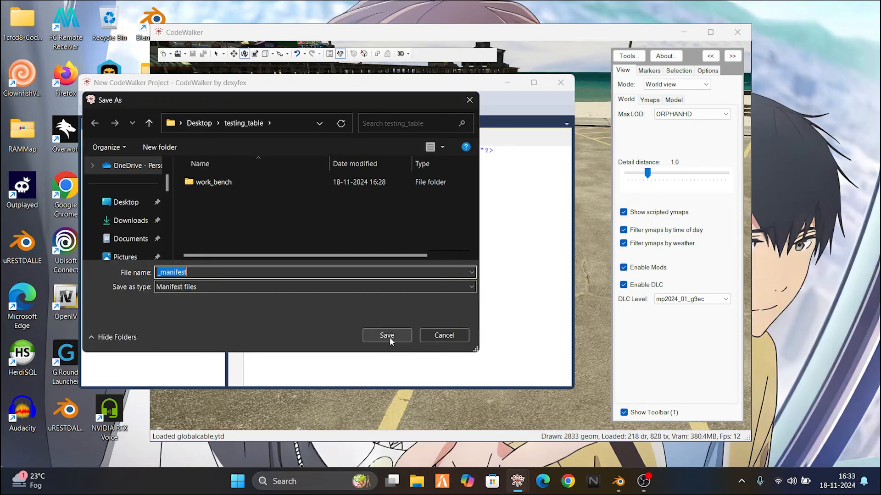
{"action": "left_click", "coordinate": [386, 335]}
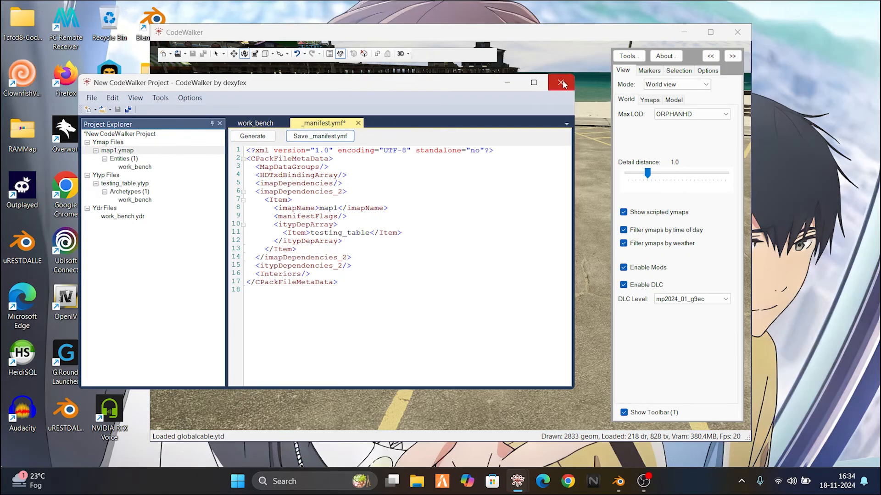
{"action": "mouse_move", "coordinate": [497, 277]}
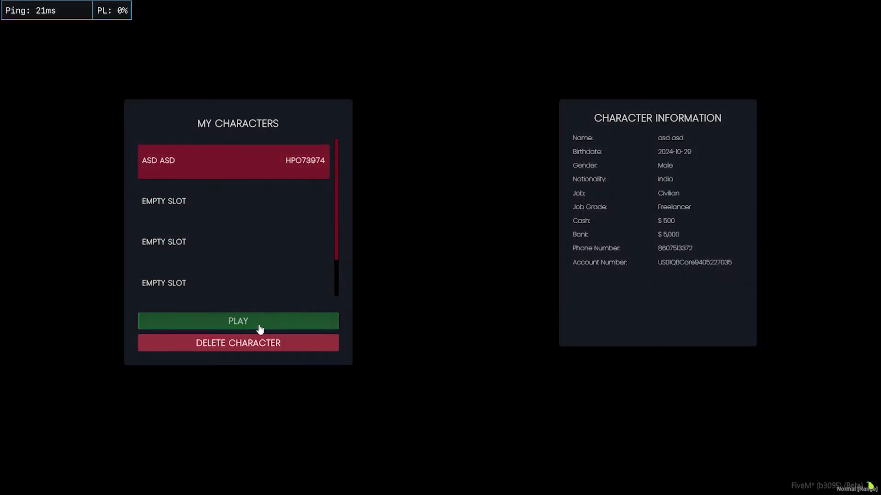
Spawn the character at the last location and type the /e sal emote command.
{"action": "left_click", "coordinate": [238, 321]}
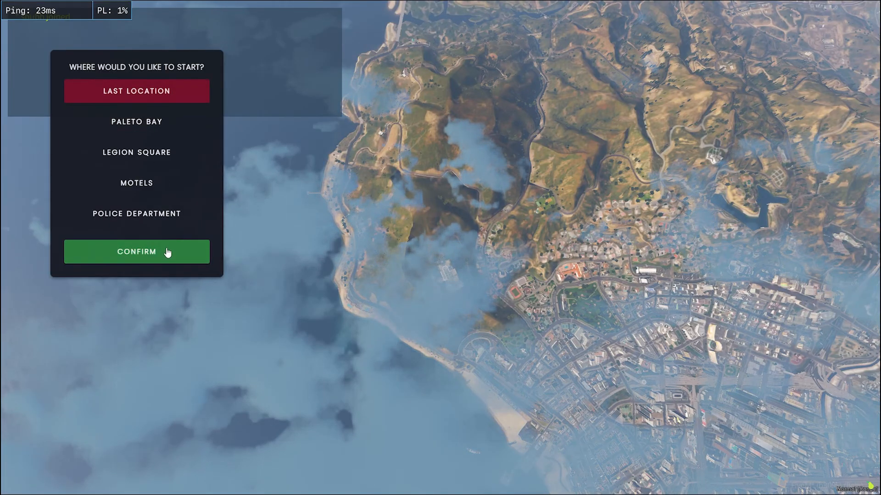
{"action": "left_click", "coordinate": [136, 251]}
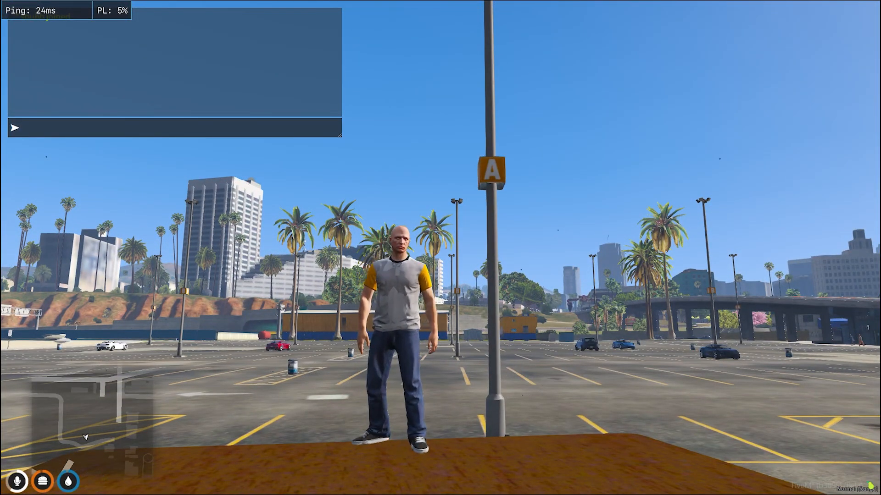
{"action": "type", "text": "/e sal"}
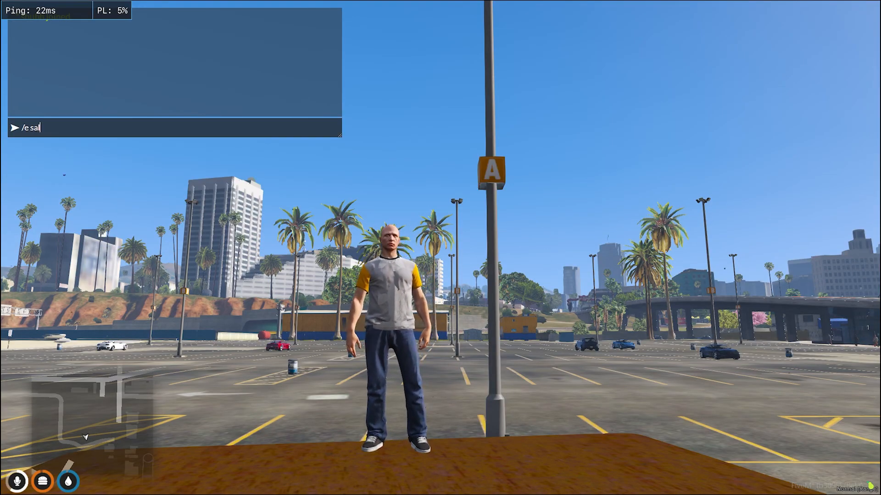
{"action": "key", "text": "enter"}
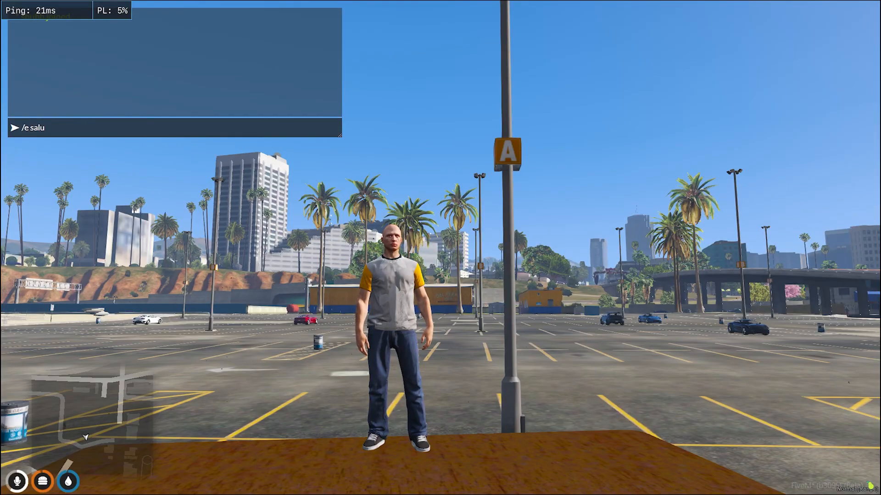
{"action": "key", "text": "BackSpace"}
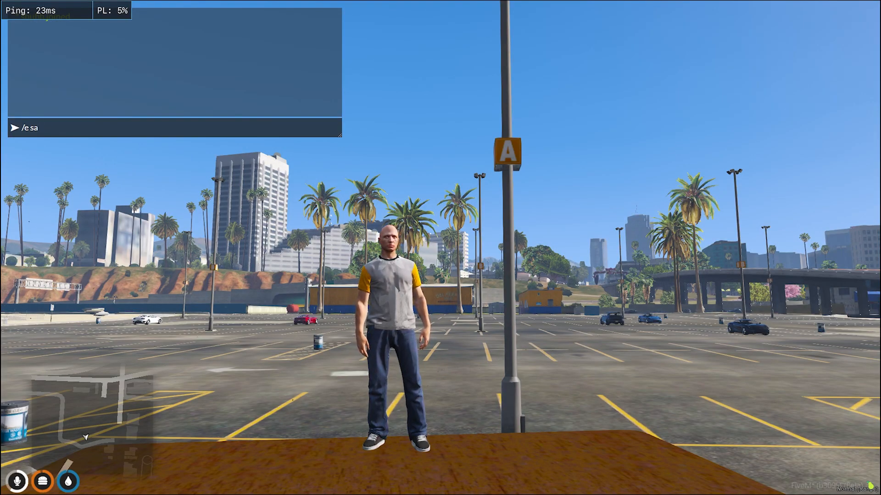